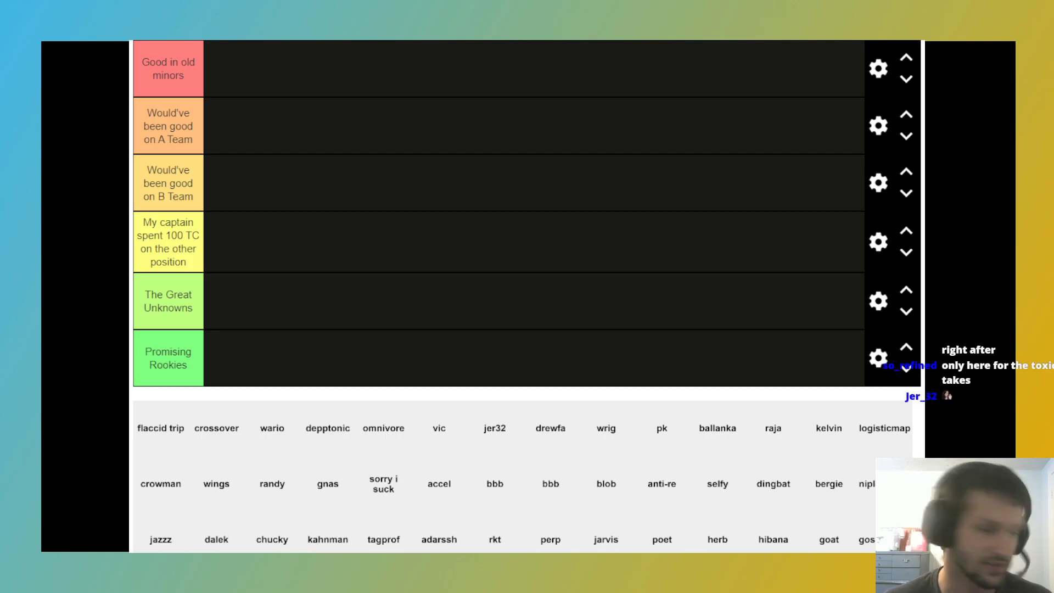
Scroll down past ballanka, anti-re, selfy and spacetiger in Good in old minors
scroll(down, 3)
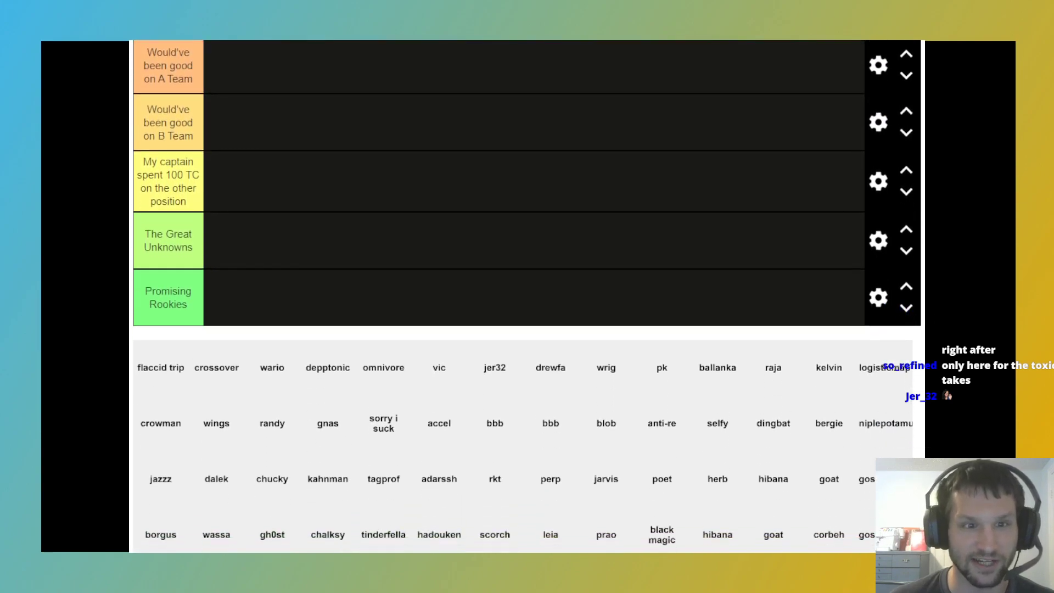
scroll(down, 3)
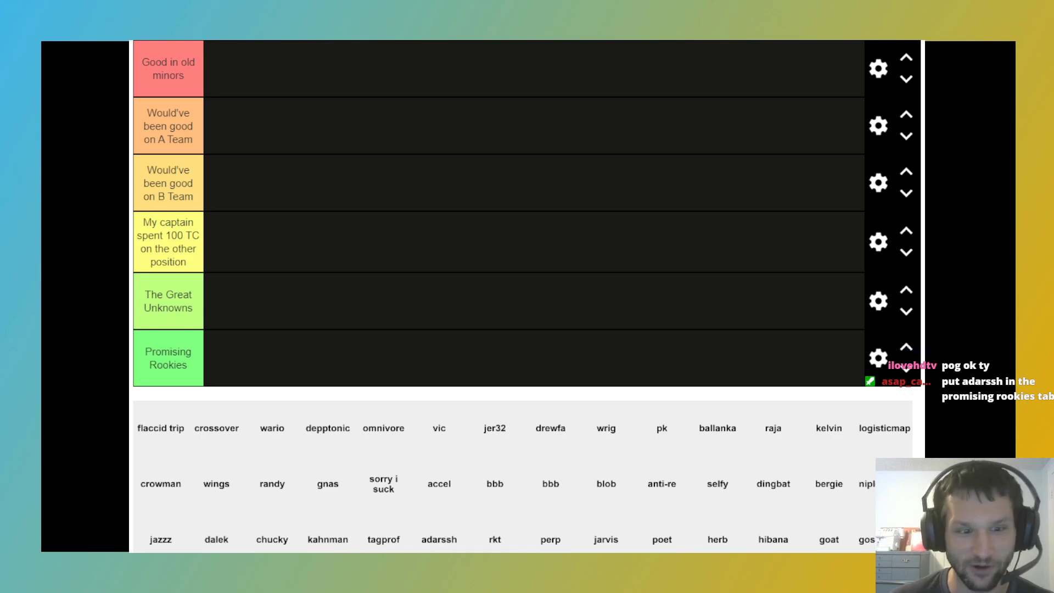
scroll(down, 3)
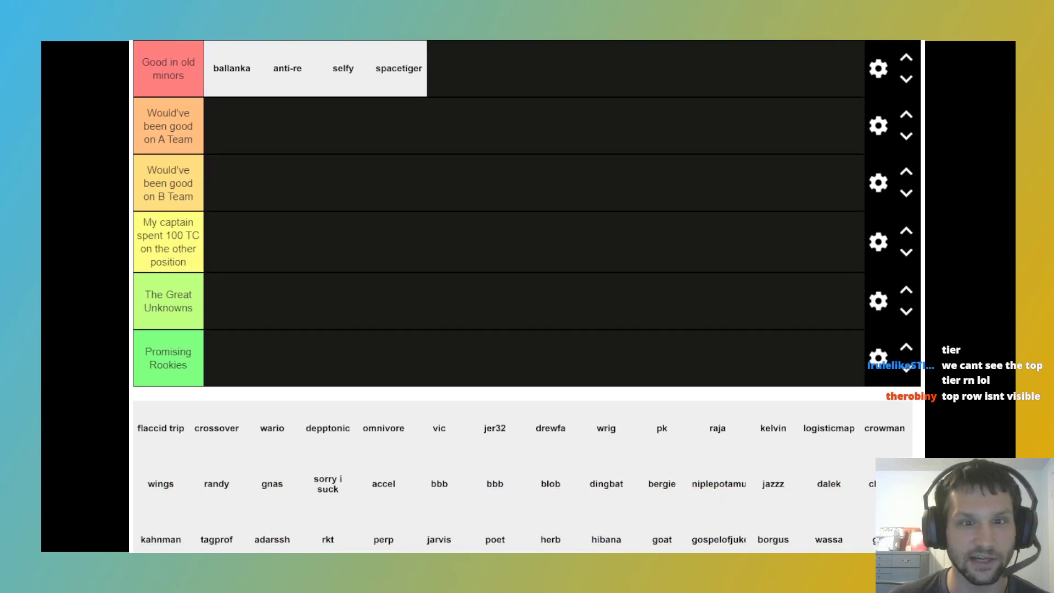
scroll(down, 3)
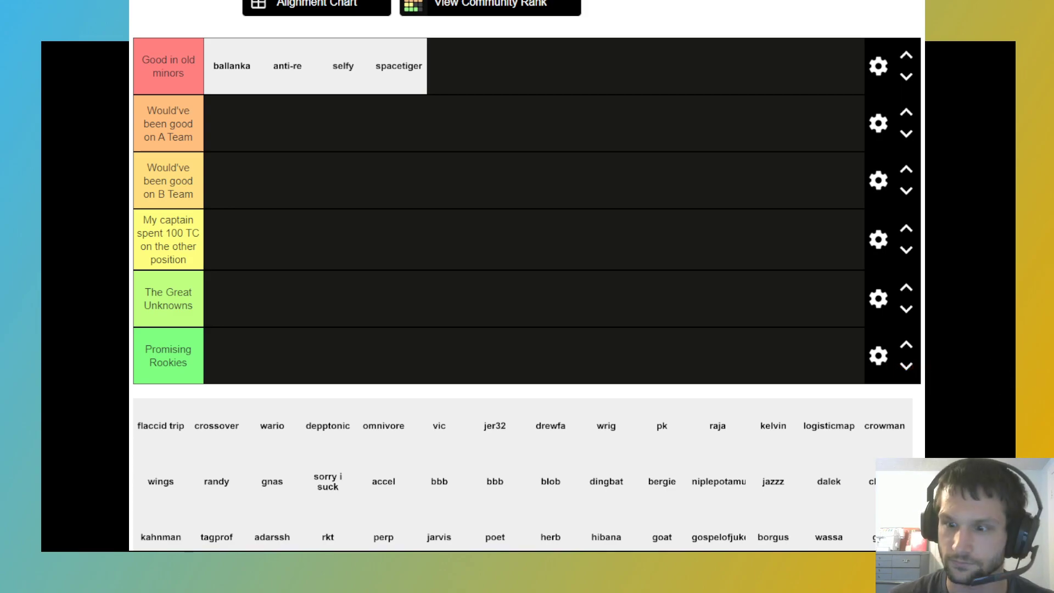
Drop crossover after spacetiger at the end of Good in old minors
scroll(down, 3)
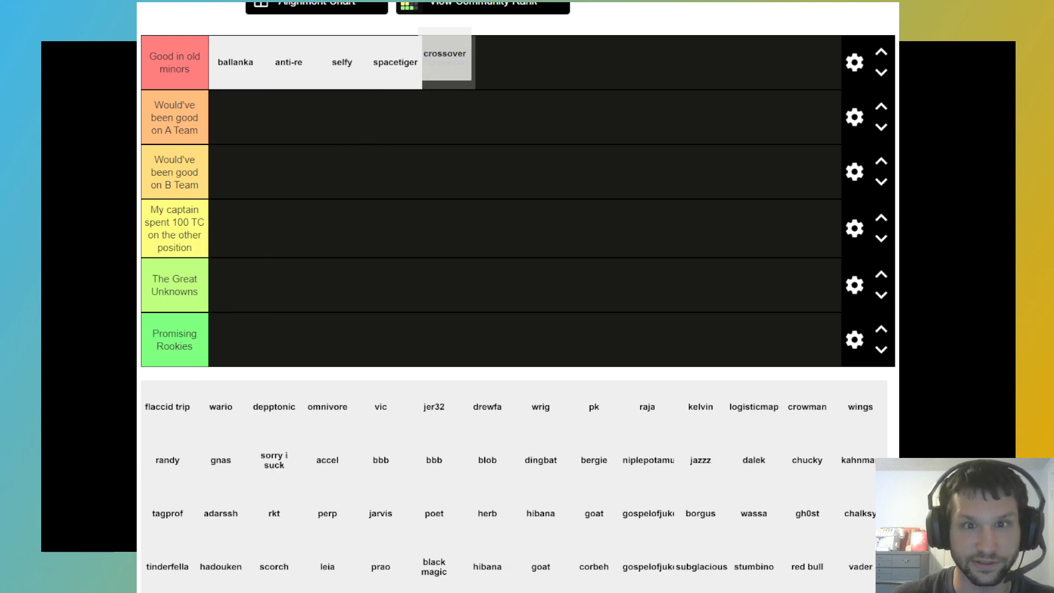
drag(445, 53, 449, 62)
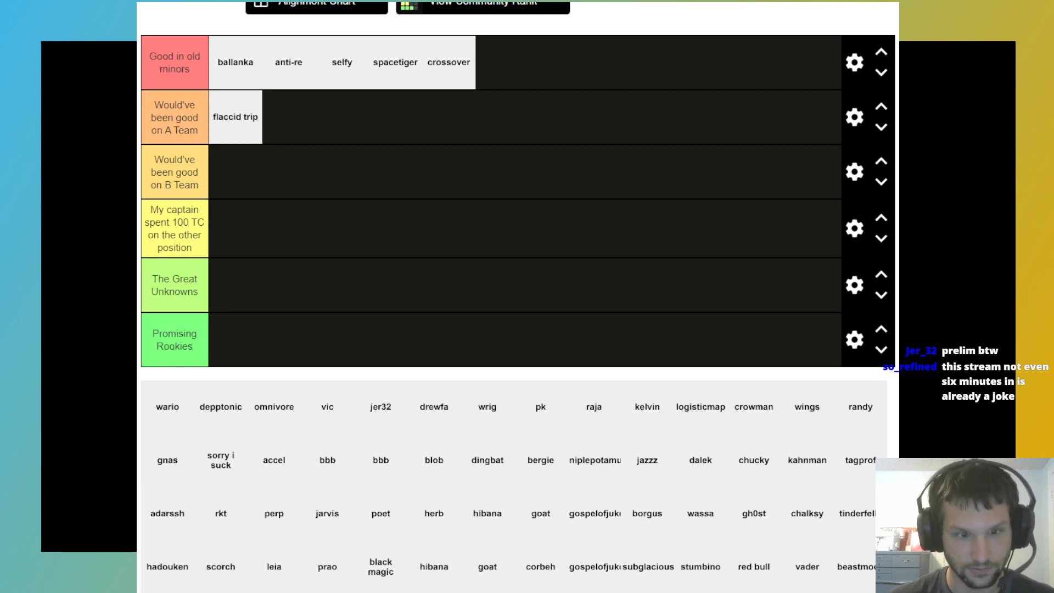
Move wario and jer32 after flaccid trip in Would've been good on A Team
drag(168, 407, 294, 125)
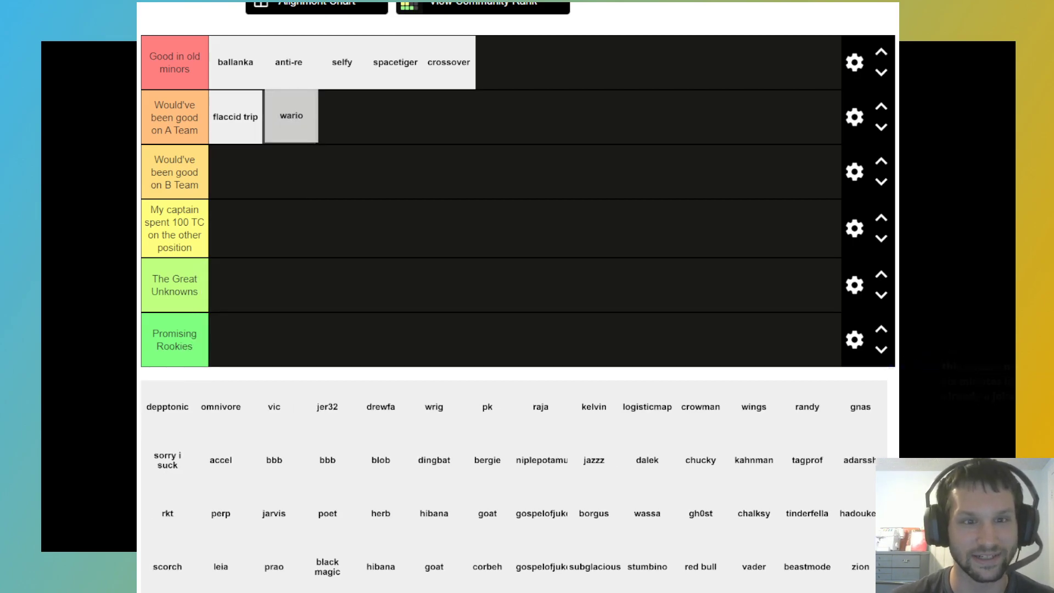
drag(291, 114, 263, 116)
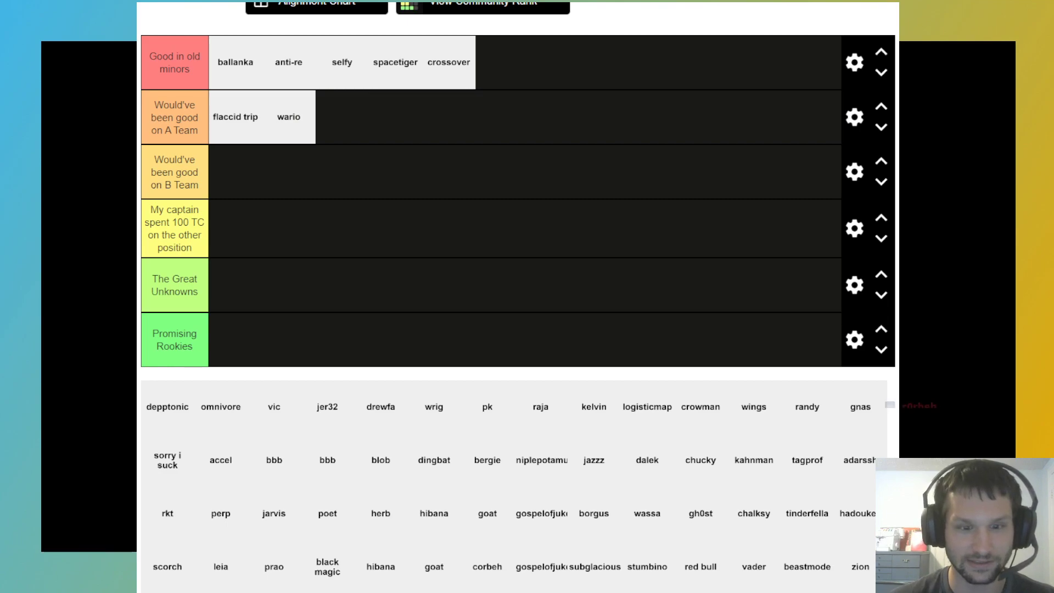
drag(328, 407, 342, 116)
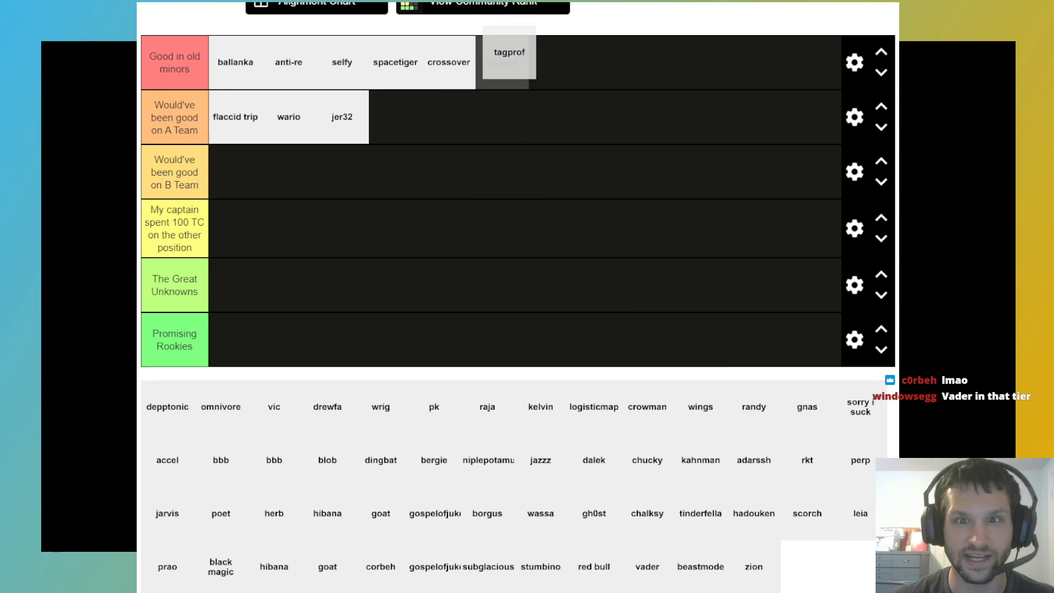
Place tagprof after crossover and move wassa up into Good in old minors
drag(509, 60, 503, 62)
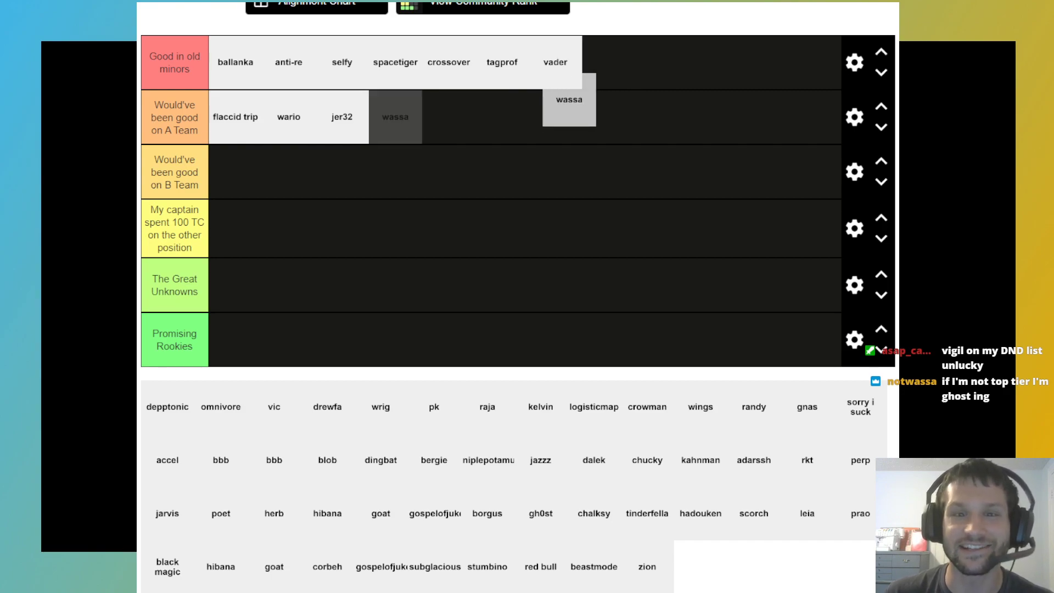
drag(569, 99, 605, 62)
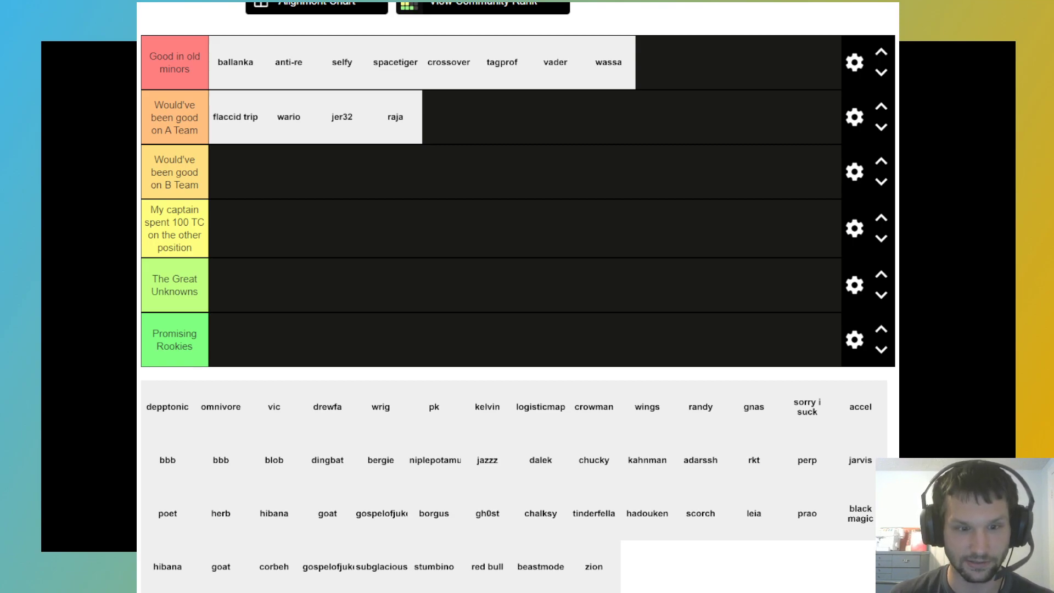
Add drewfa after raja in the Would've been good on A Team tier
drag(327, 406, 449, 137)
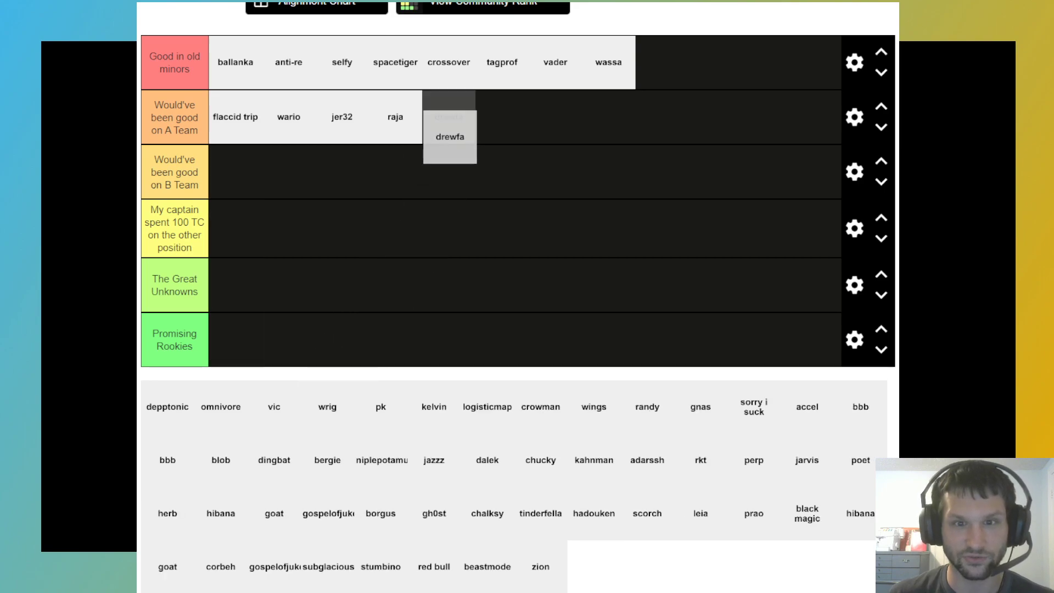
drag(450, 136, 449, 117)
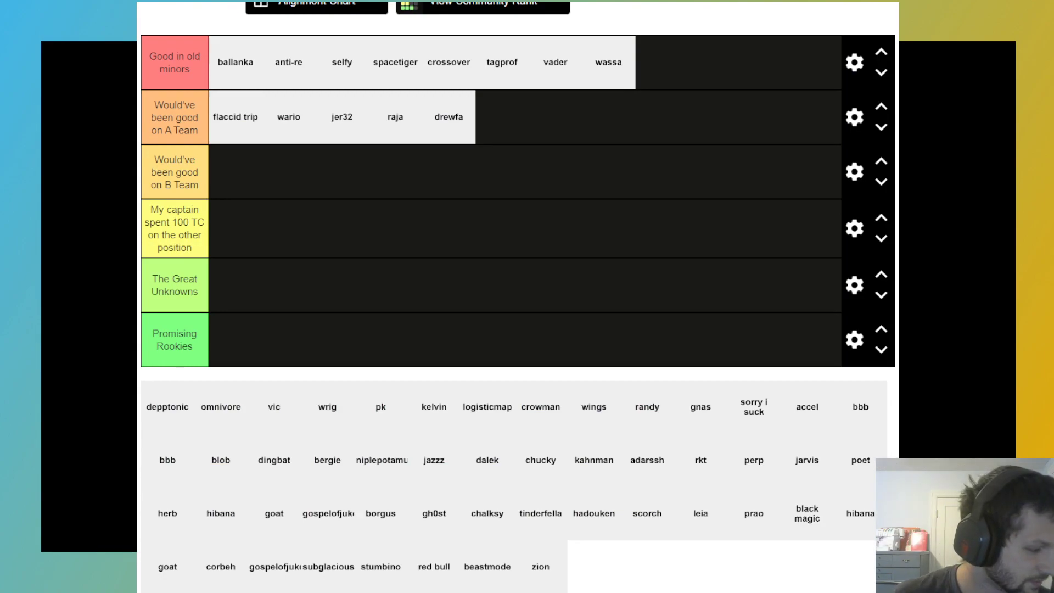
scroll(down, 3)
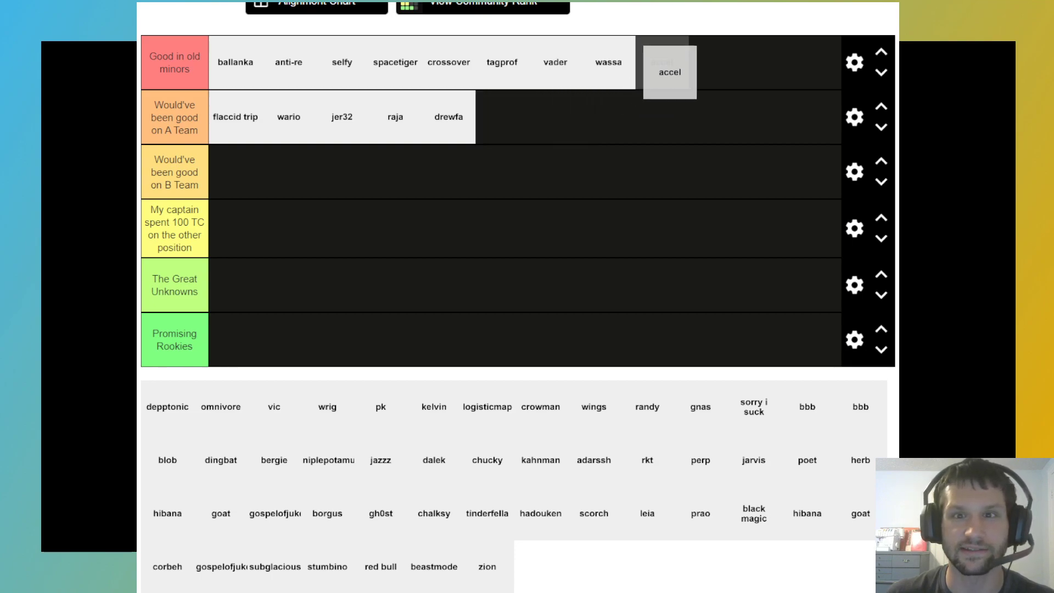
Move accel from the A Team tier to follow wassa in Good in old minors
drag(669, 71, 501, 116)
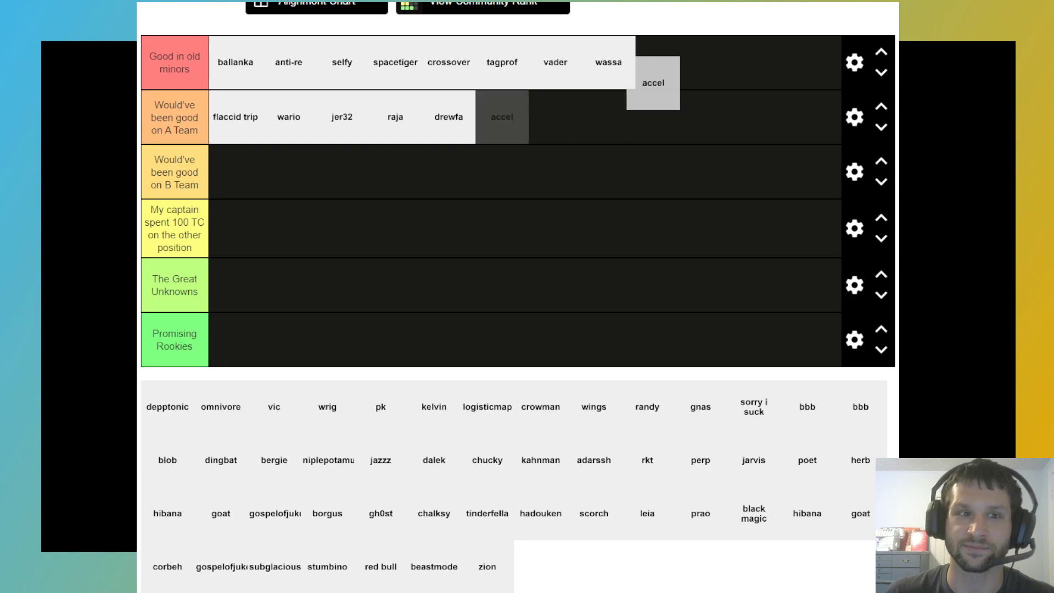
drag(501, 117, 666, 59)
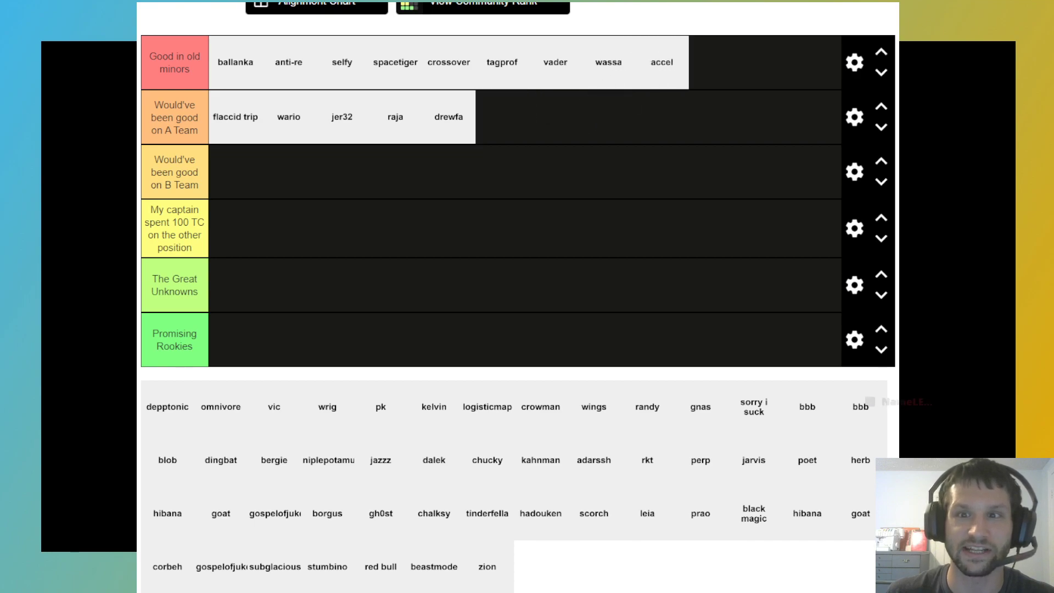
scroll(down, 3)
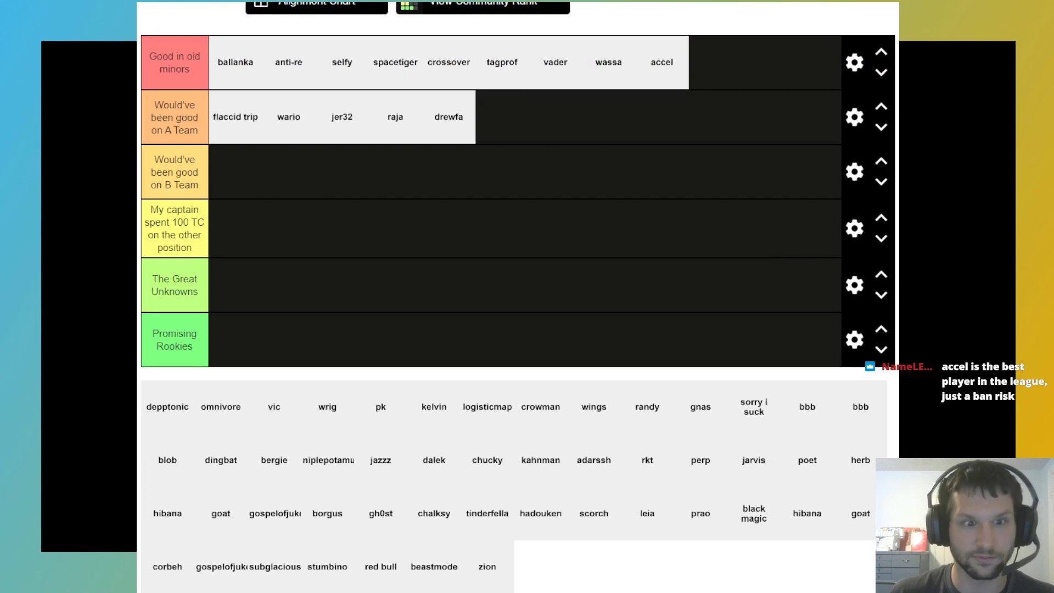
Sort vic and depptonic into the A Team tier, randy and sorry i suck into B Team
drag(647, 407, 249, 173)
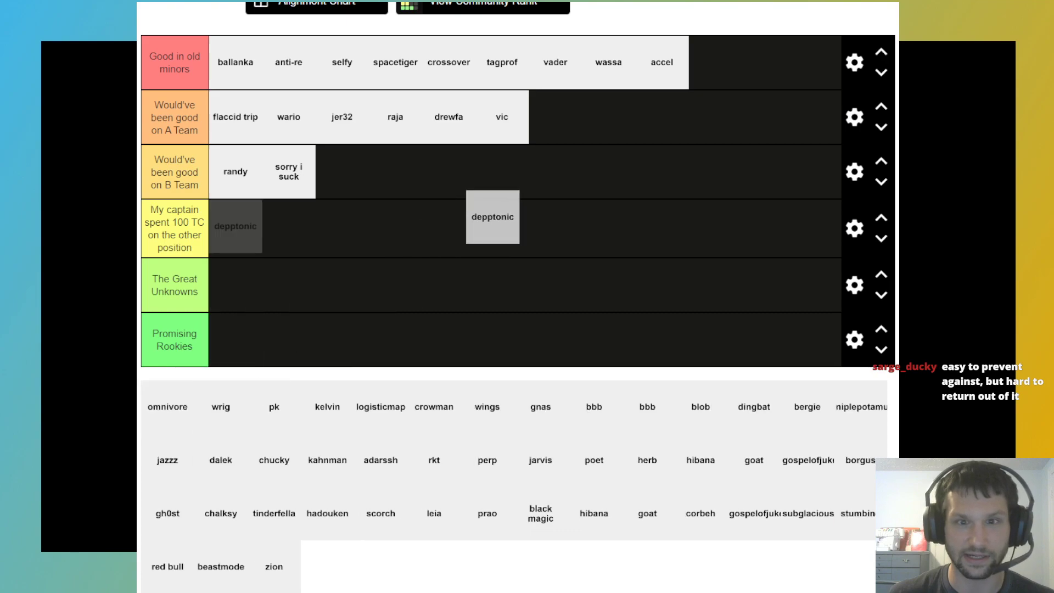
drag(492, 217, 565, 121)
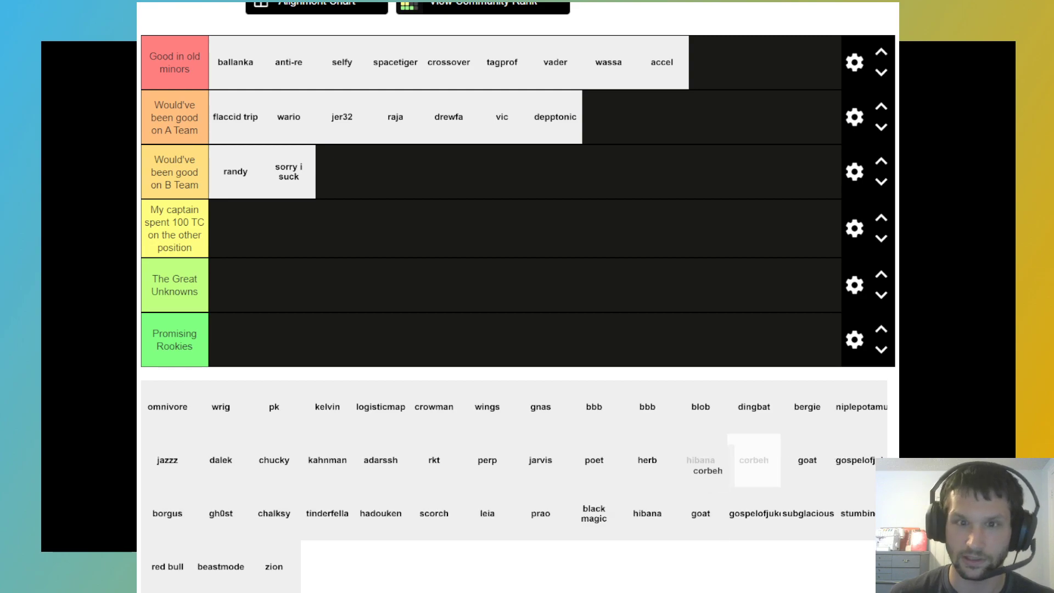
Take corbeh from the pool and settle it after accel in Good in old minors
drag(754, 459, 716, 61)
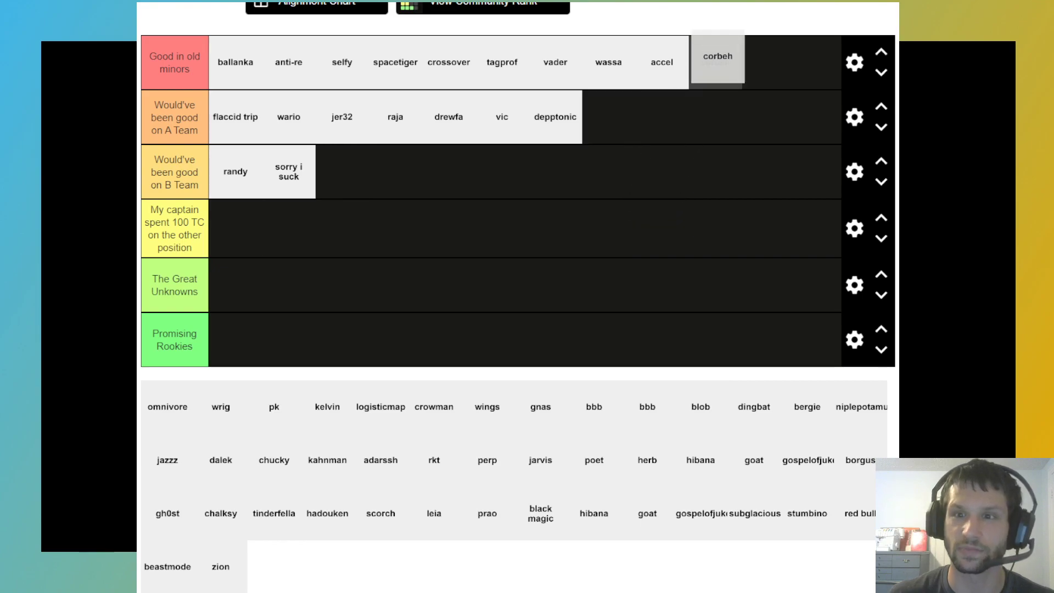
drag(718, 60, 647, 116)
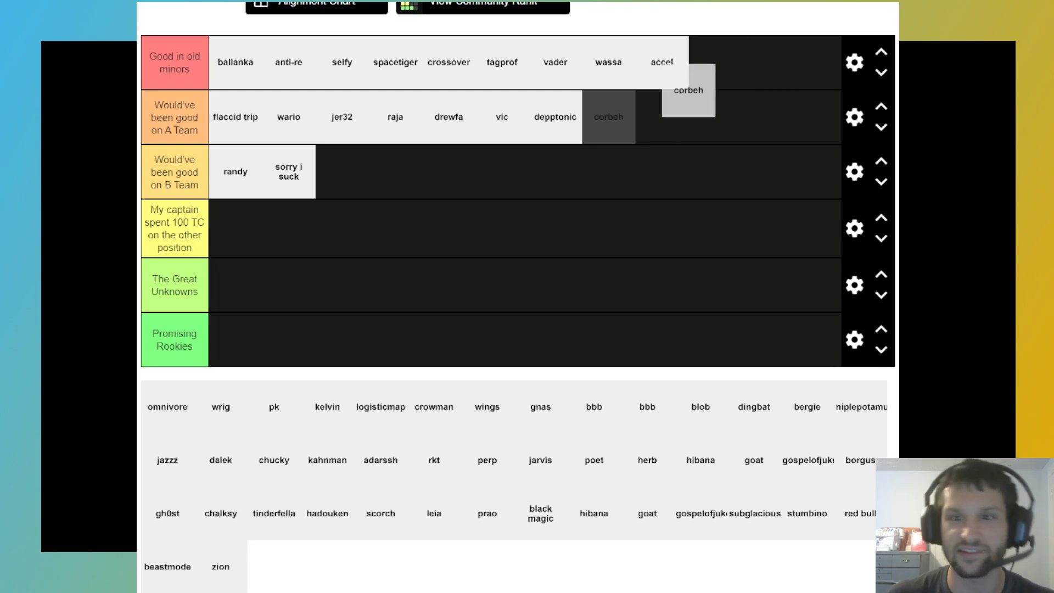
drag(608, 117, 733, 62)
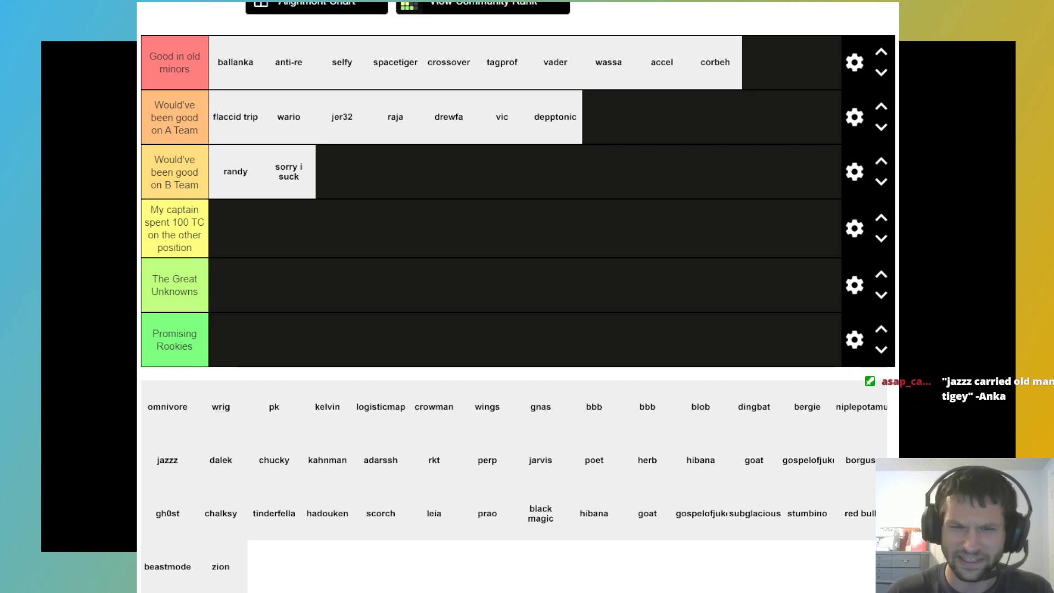
Add crowman to the end of the A Team tier and wings to B Team
drag(434, 406, 236, 285)
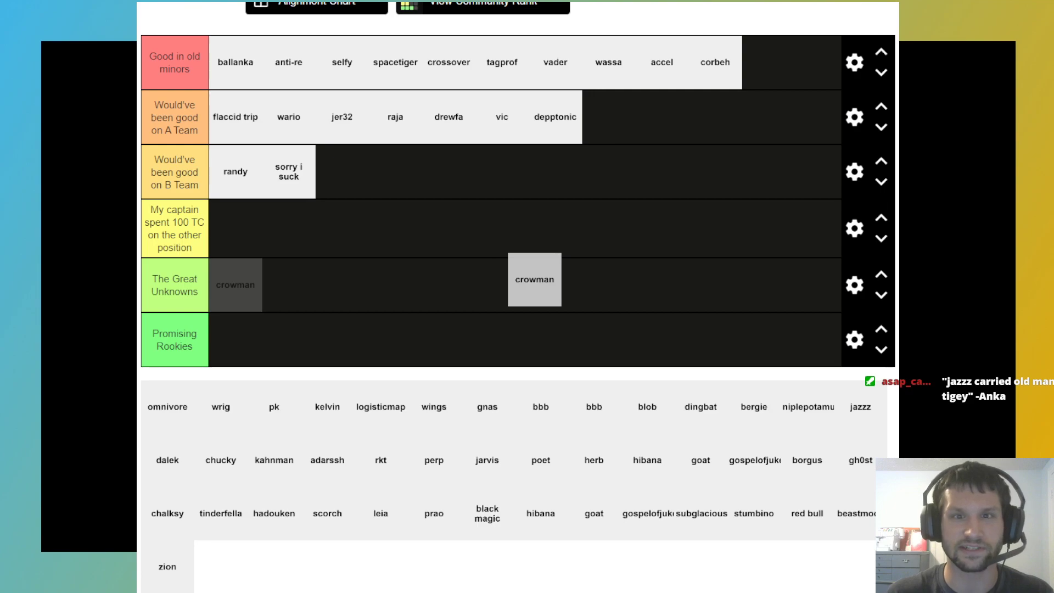
drag(534, 280, 609, 117)
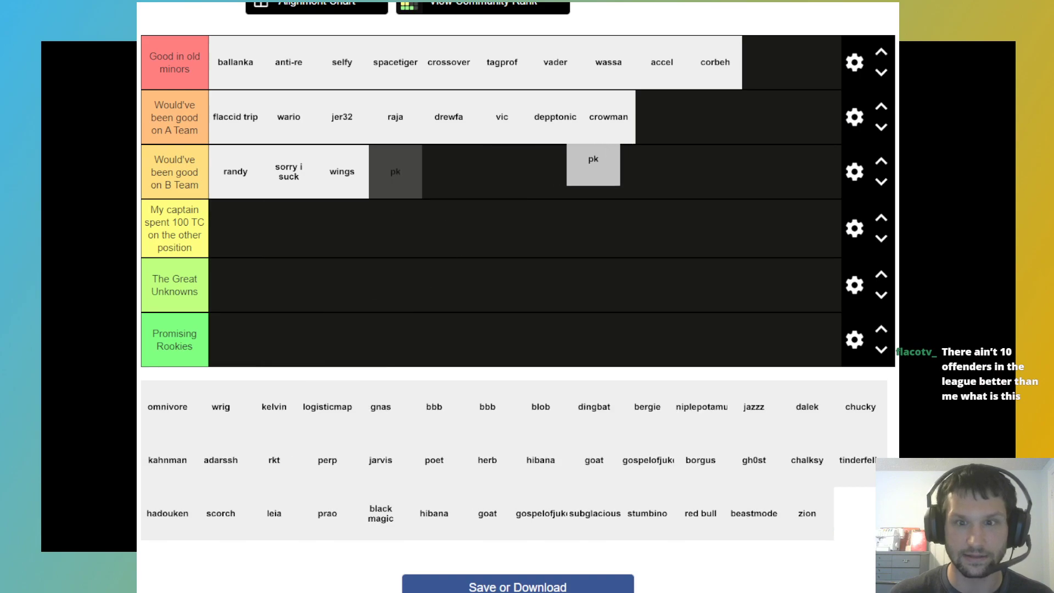
Settle pk after wings in the B Team tier, then add beastmode after it
drag(593, 165, 400, 176)
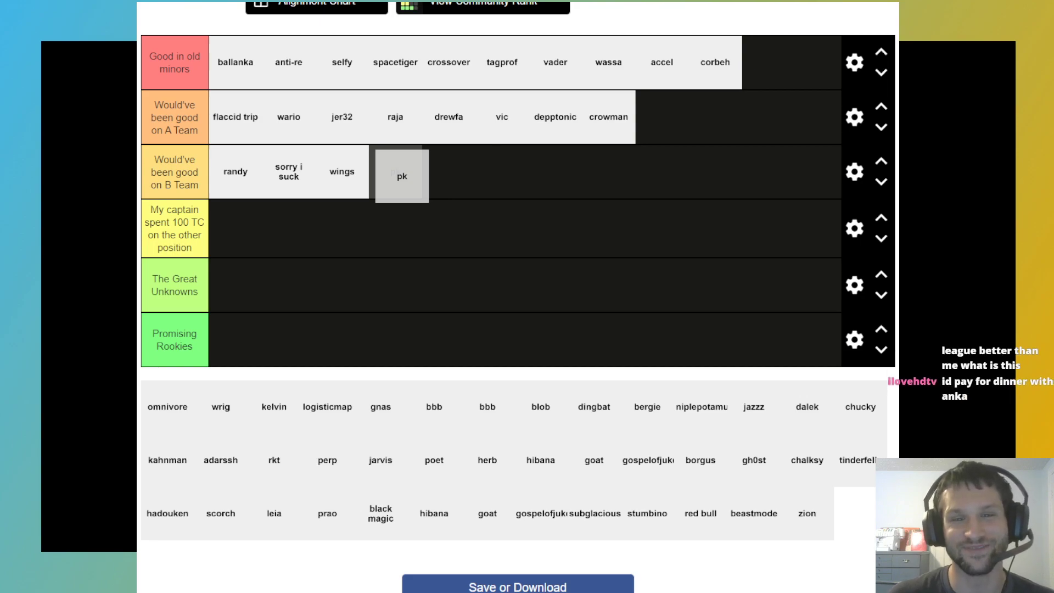
drag(401, 176, 464, 166)
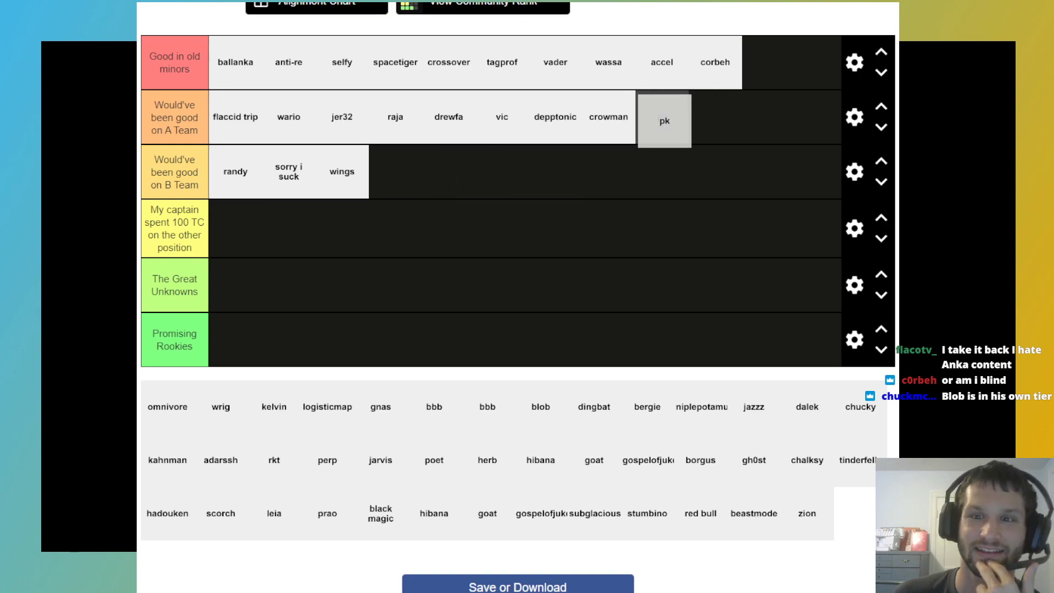
drag(665, 119, 396, 171)
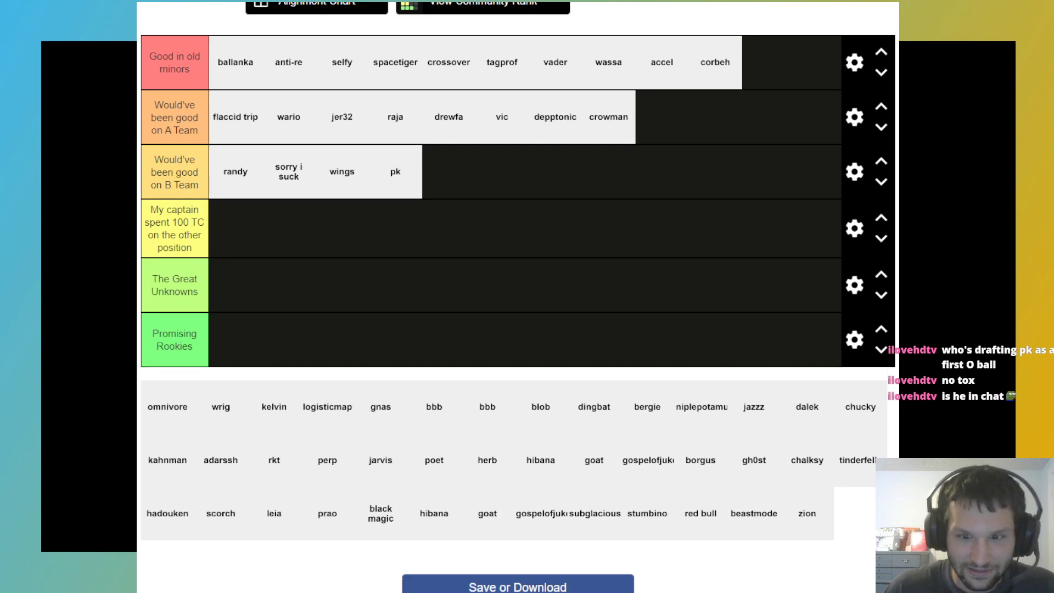
drag(754, 513, 236, 338)
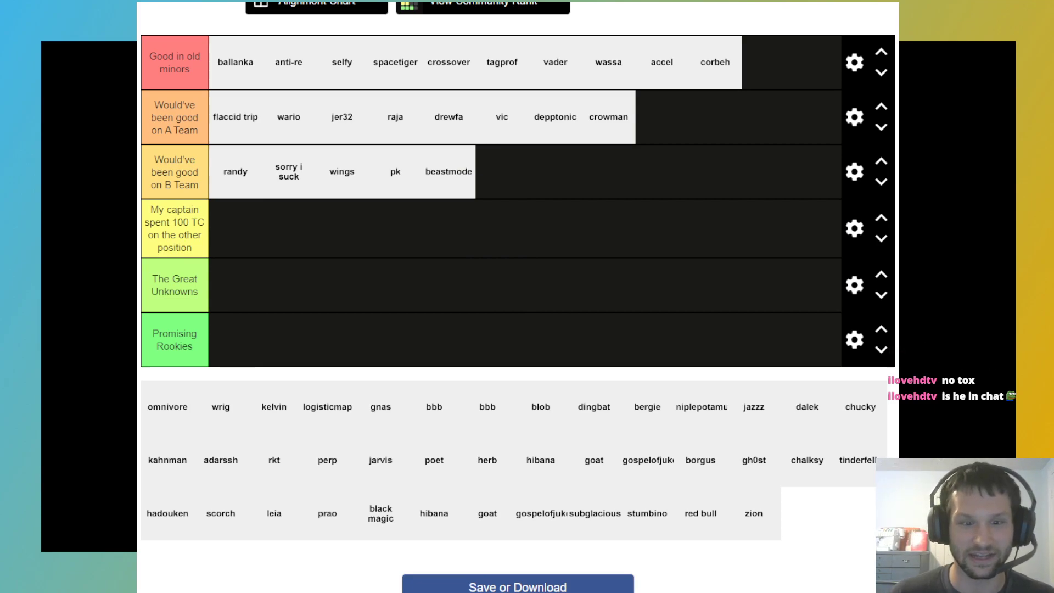
Try kelvin in the captain, Rookies and Great Unknowns tiers, settling on Promising Rookies
drag(273, 406, 236, 340)
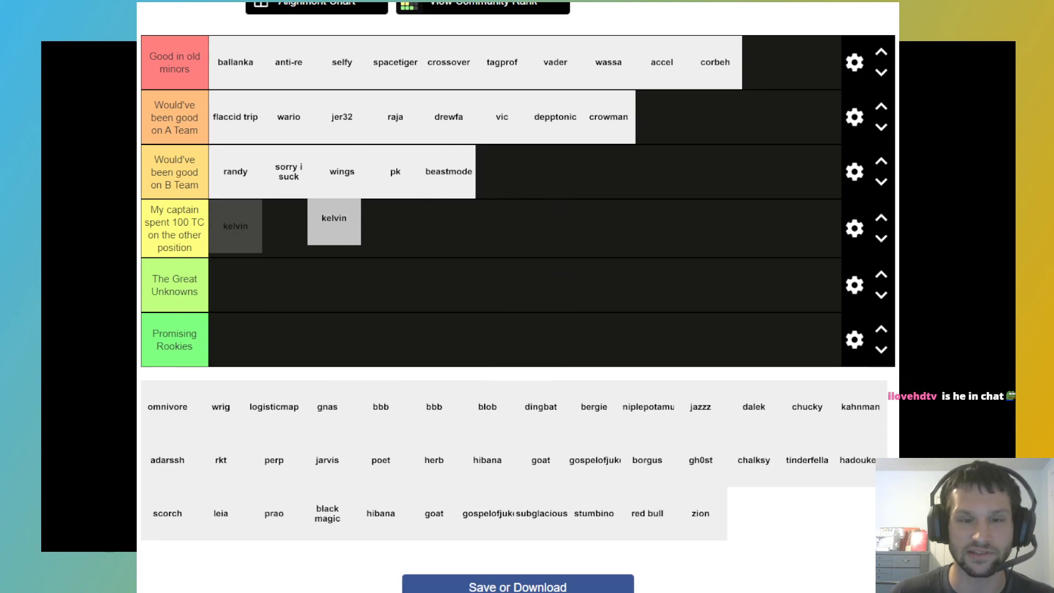
drag(335, 222, 623, 225)
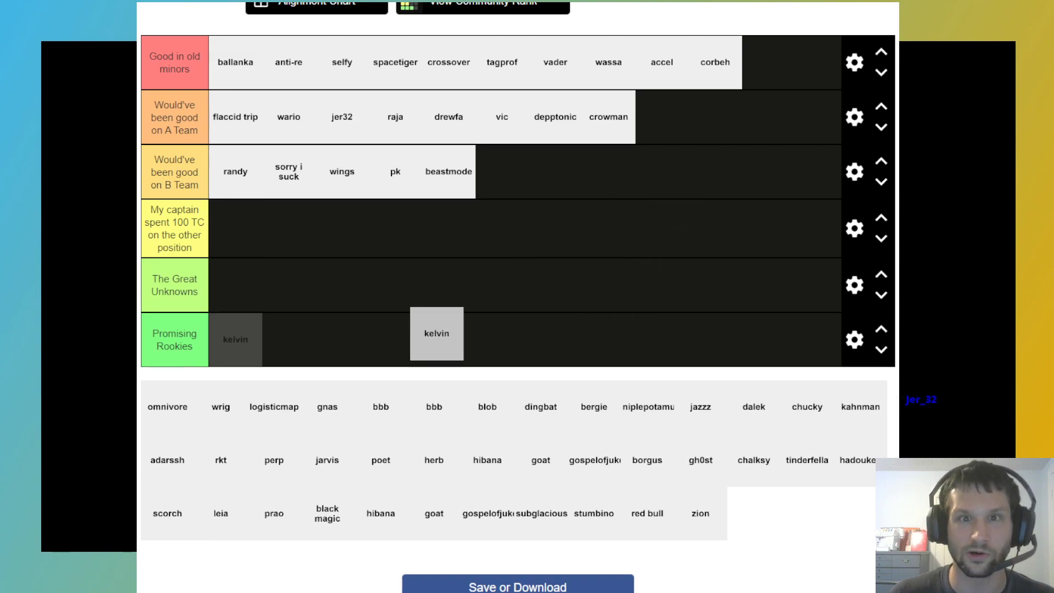
drag(437, 333, 535, 218)
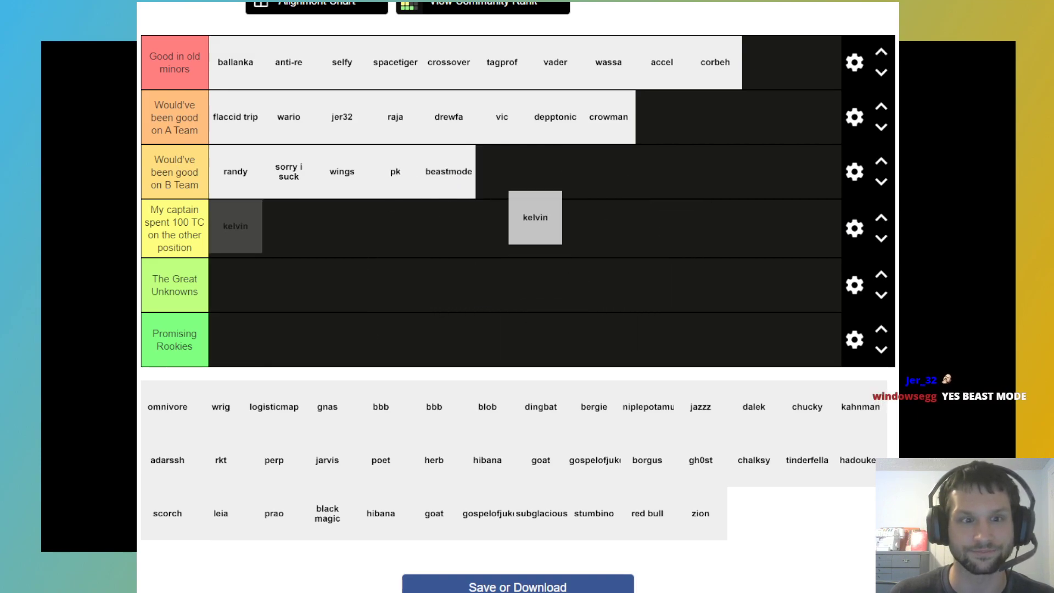
drag(535, 218, 455, 339)
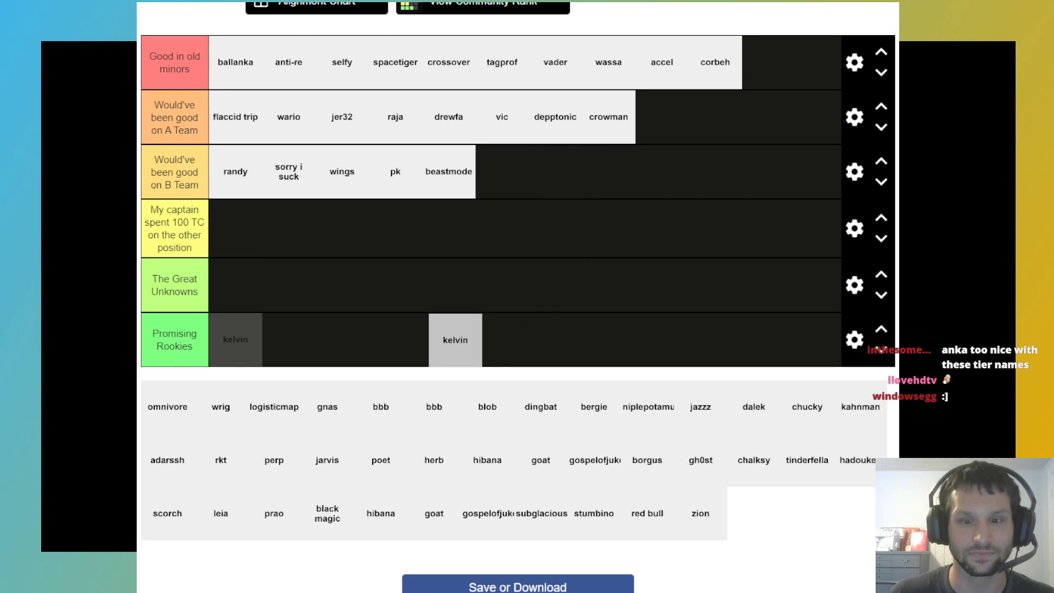
drag(455, 339, 381, 339)
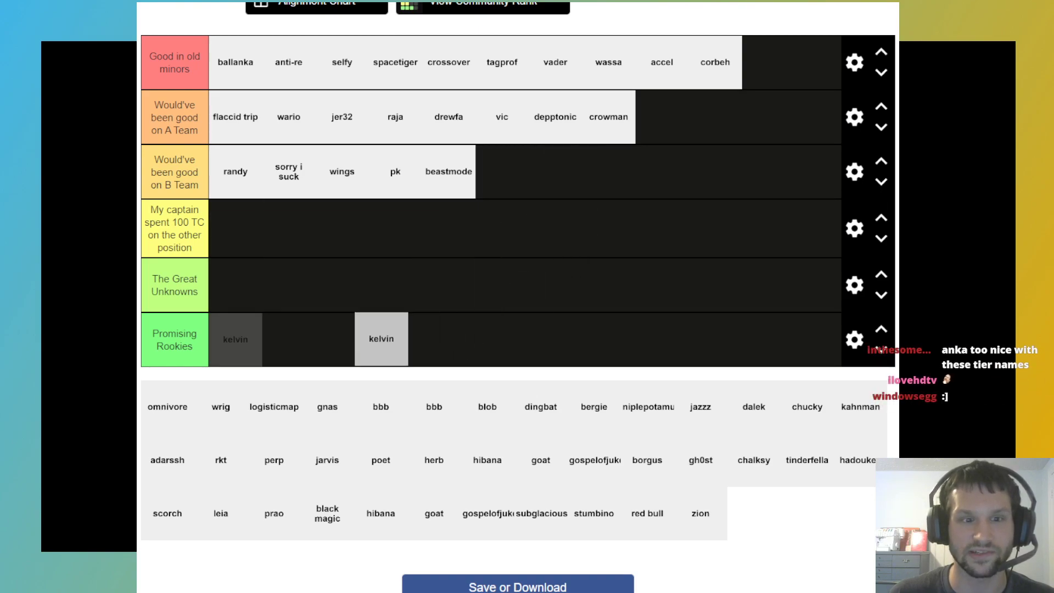
drag(381, 338, 323, 272)
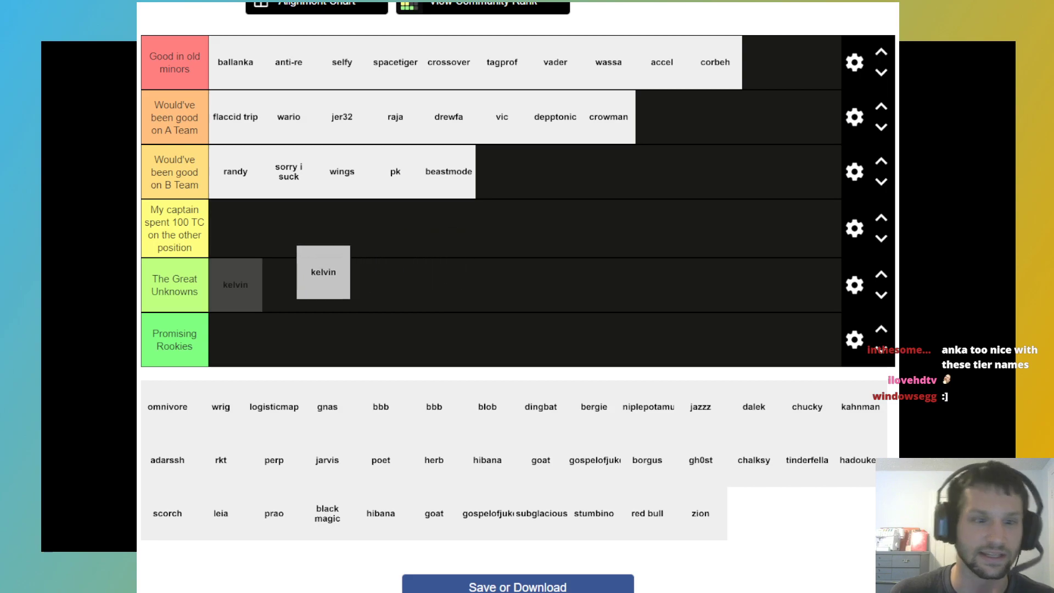
drag(323, 273, 236, 339)
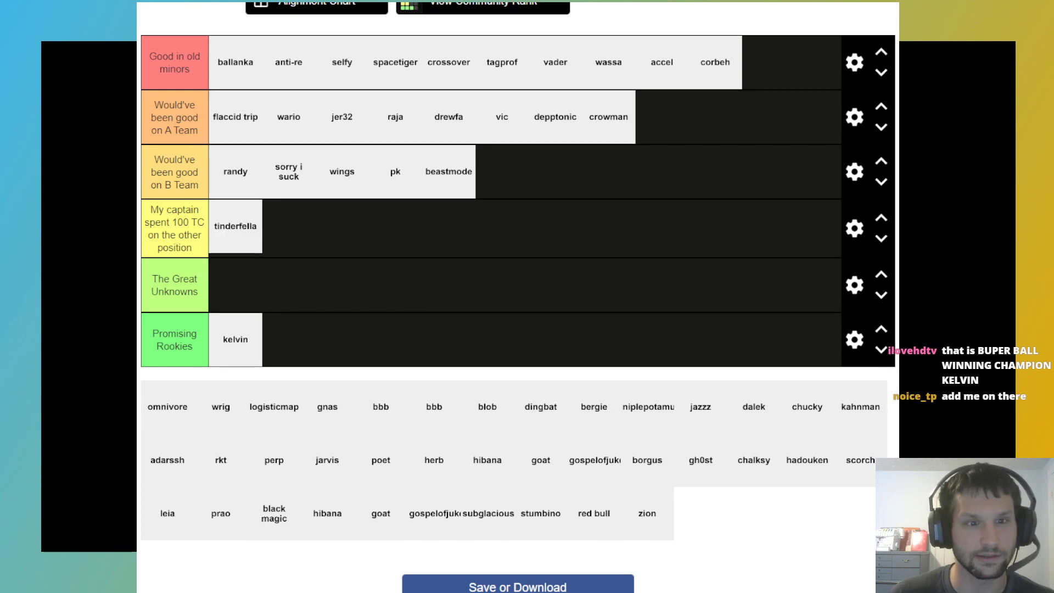
Move tinderfella from the captain tier into B Team, followed by omnivore from the pool
drag(236, 227, 537, 174)
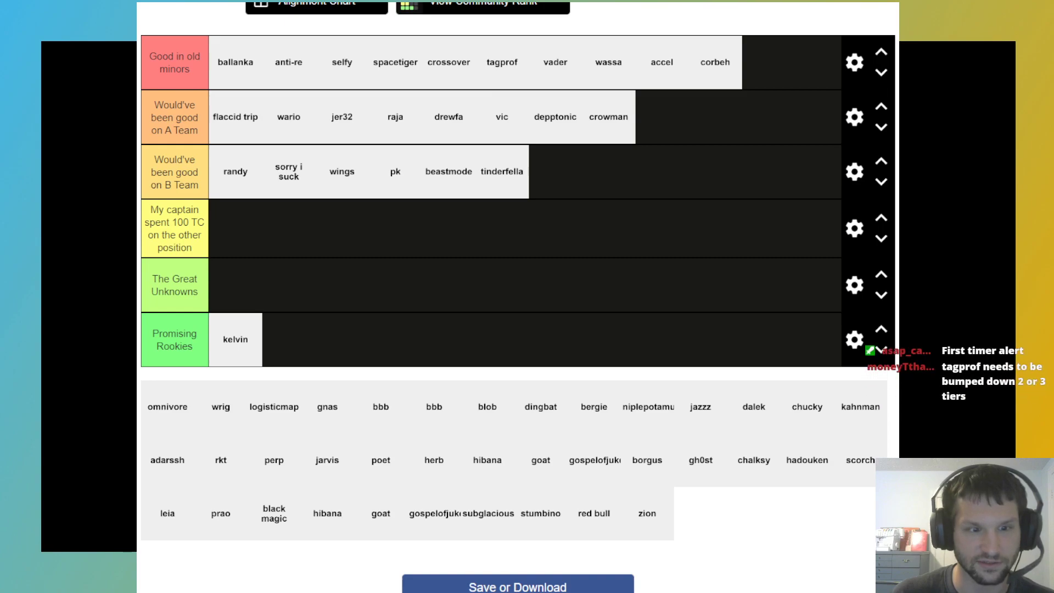
drag(168, 406, 555, 172)
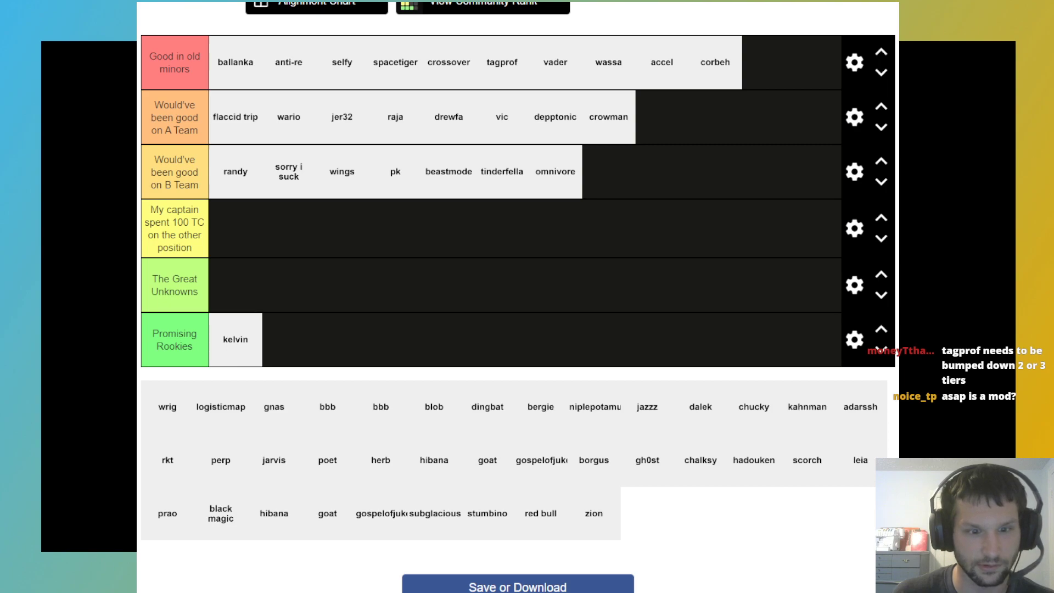
Add wrig from the pool and logisticmap to the end of the B Team tier
drag(168, 406, 235, 227)
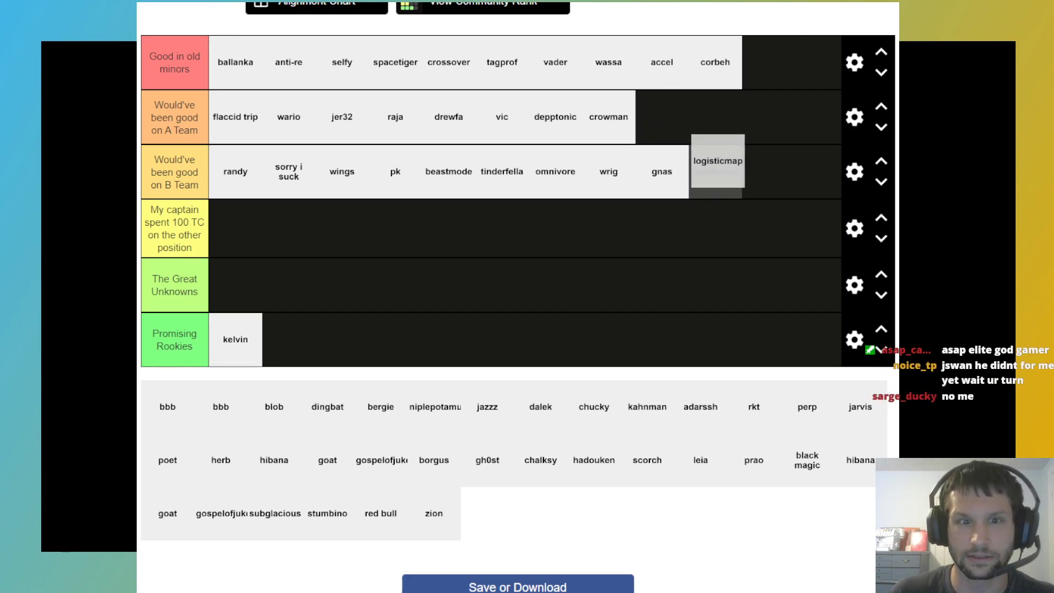
drag(717, 162, 732, 176)
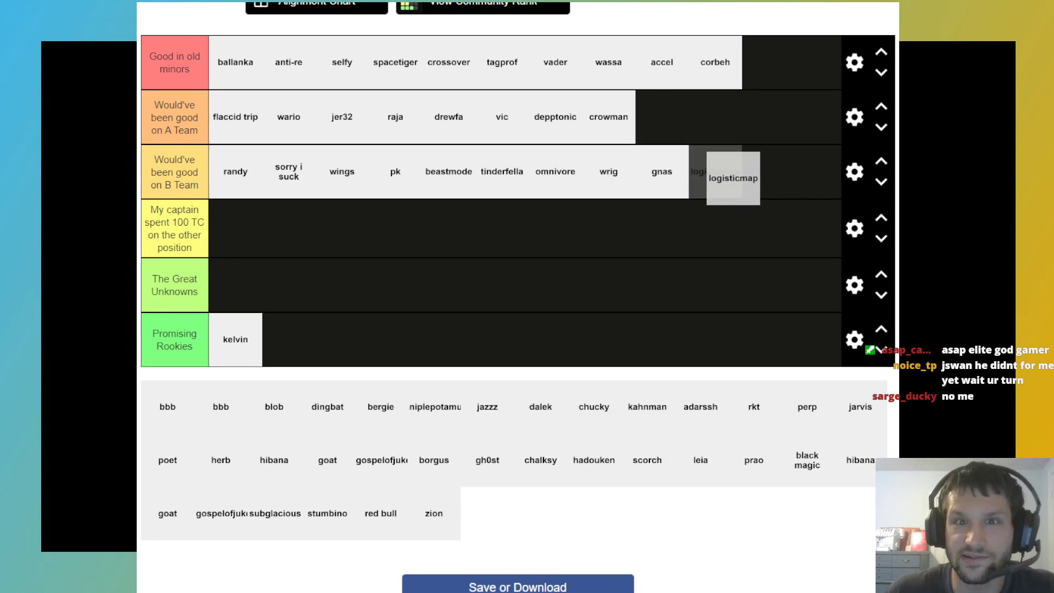
Scroll down through the TierMaker board
scroll(down, 3)
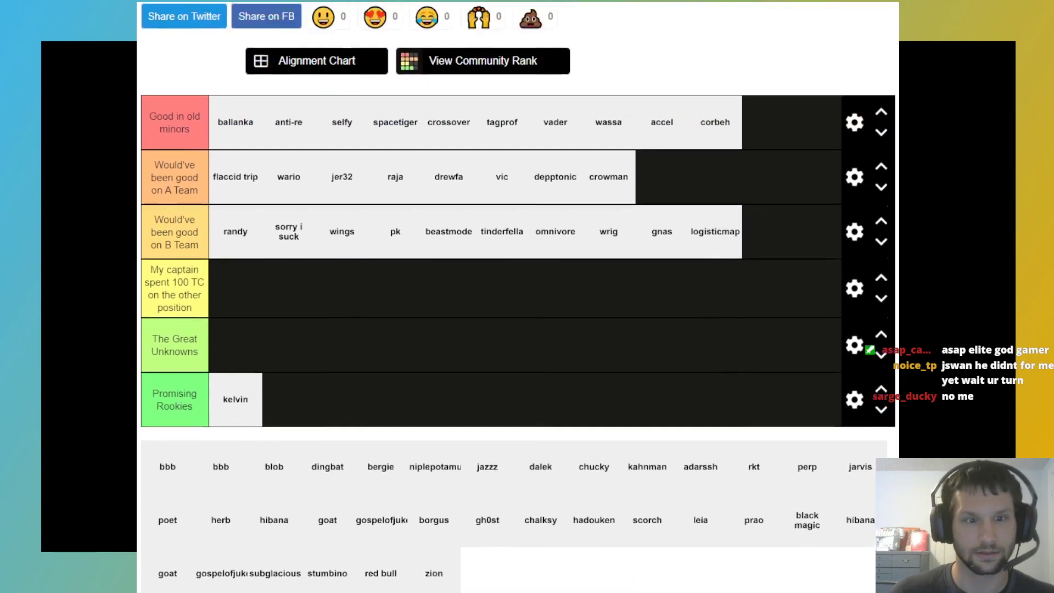
scroll(down, 3)
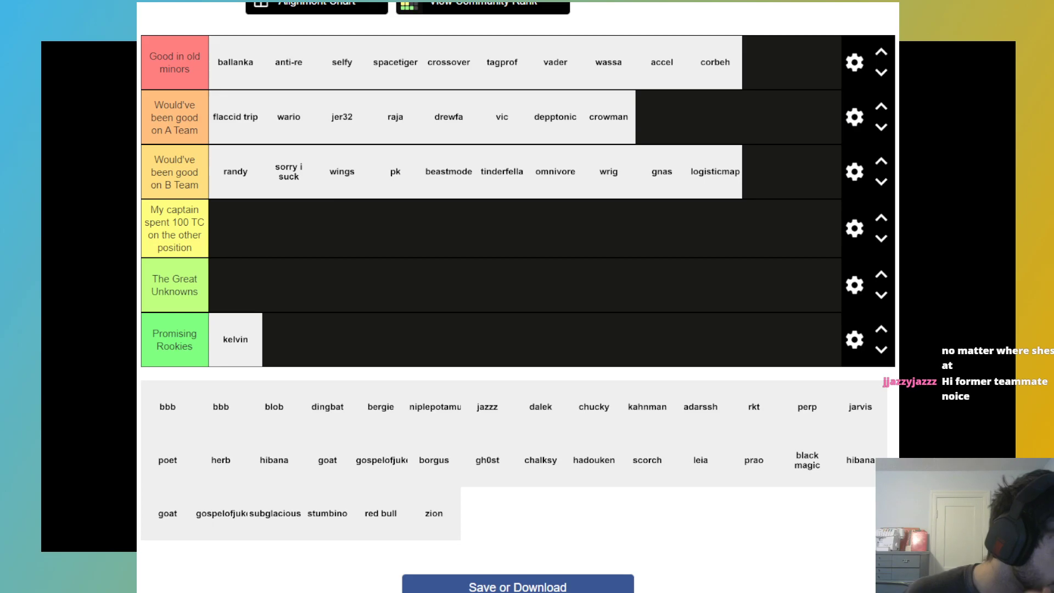
scroll(down, 3)
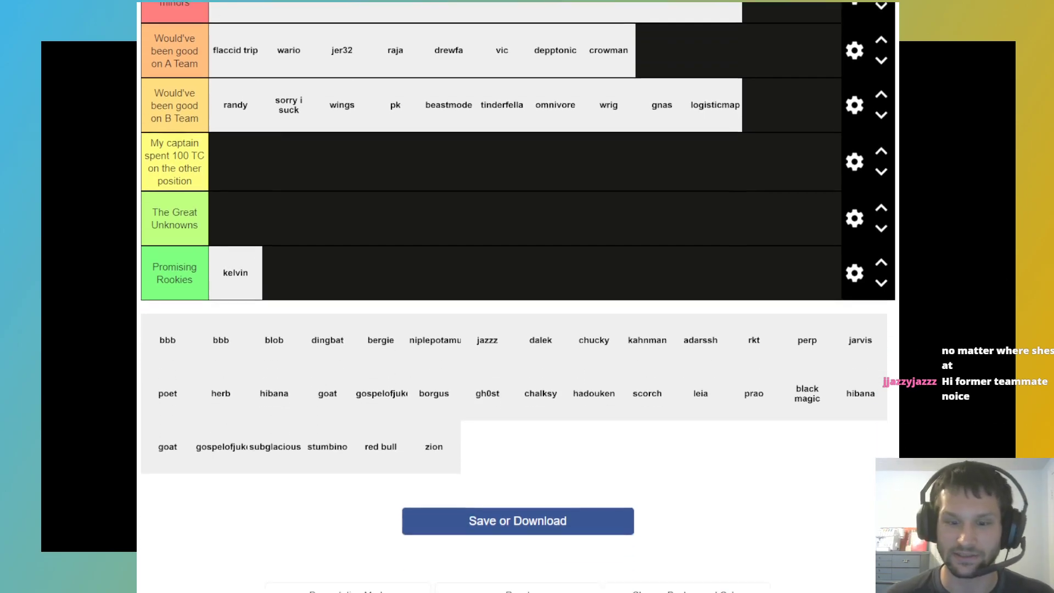
scroll(down, 3)
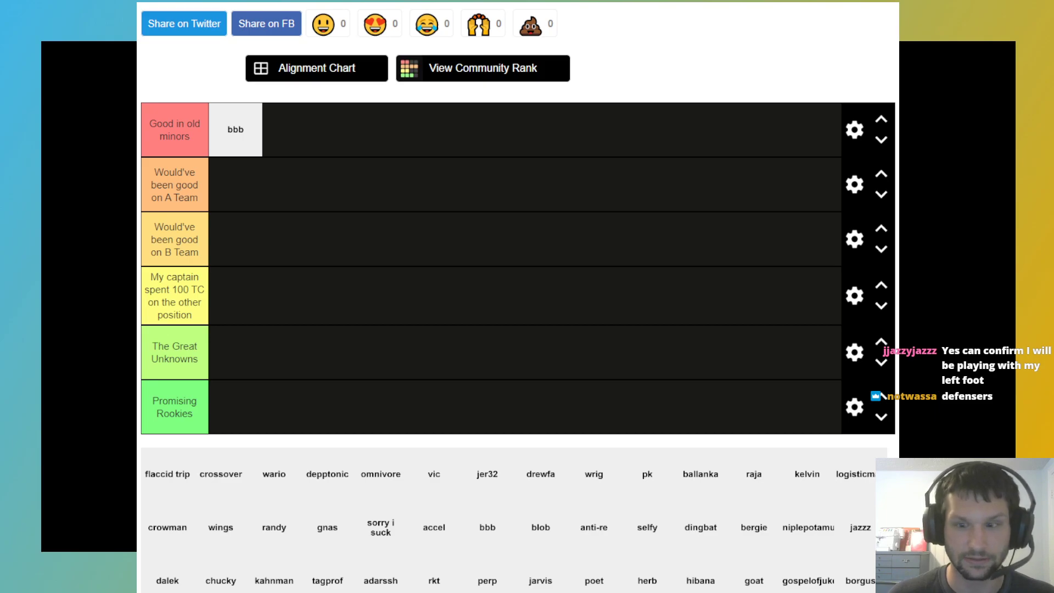
Drop jazzz from the pool into A Team, then move it down to The Great Unknowns
scroll(down, 3)
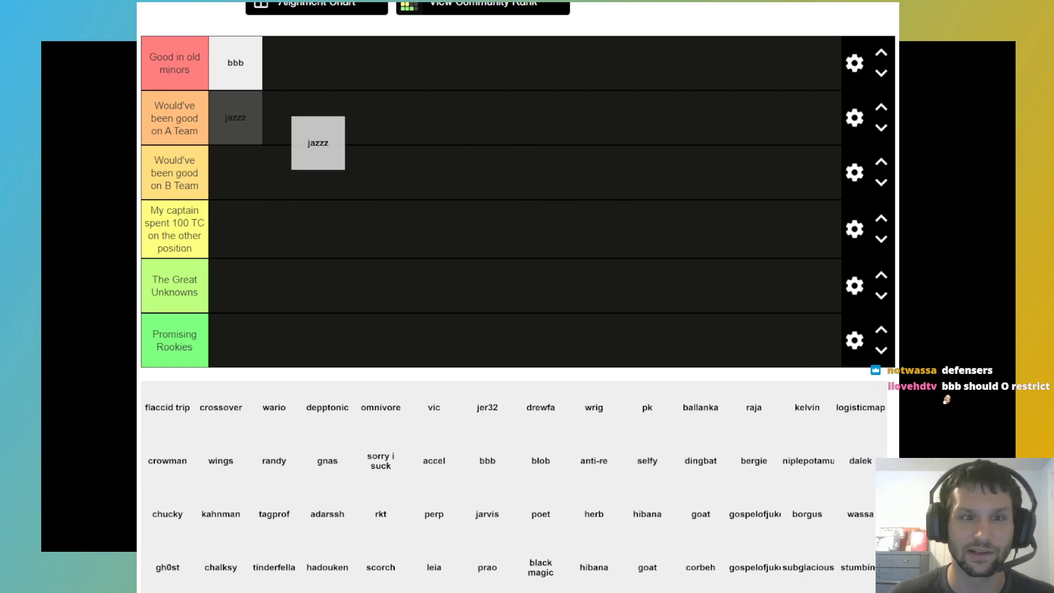
drag(318, 142, 317, 117)
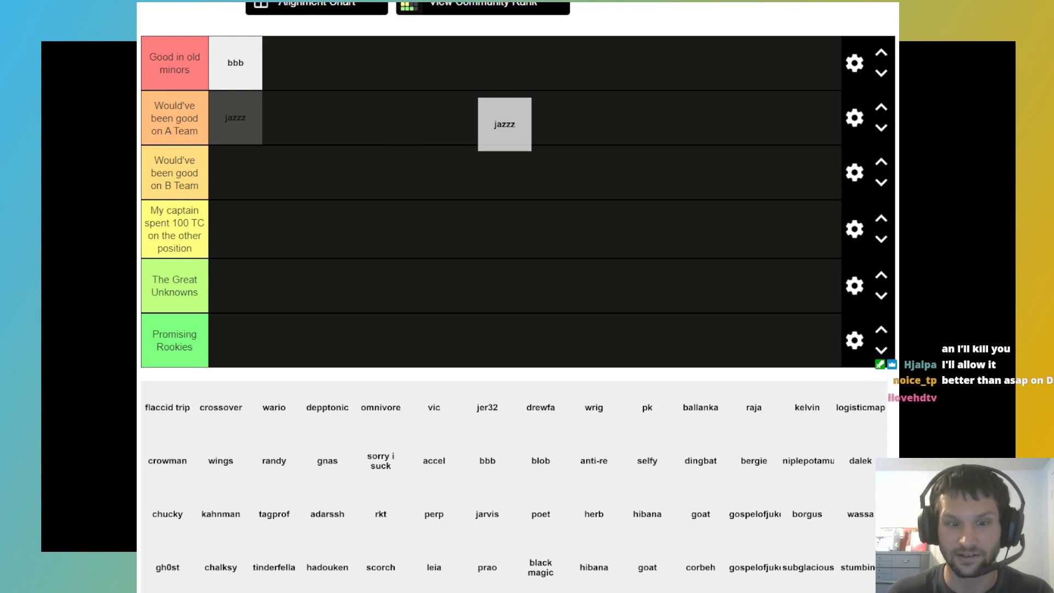
drag(504, 125, 350, 145)
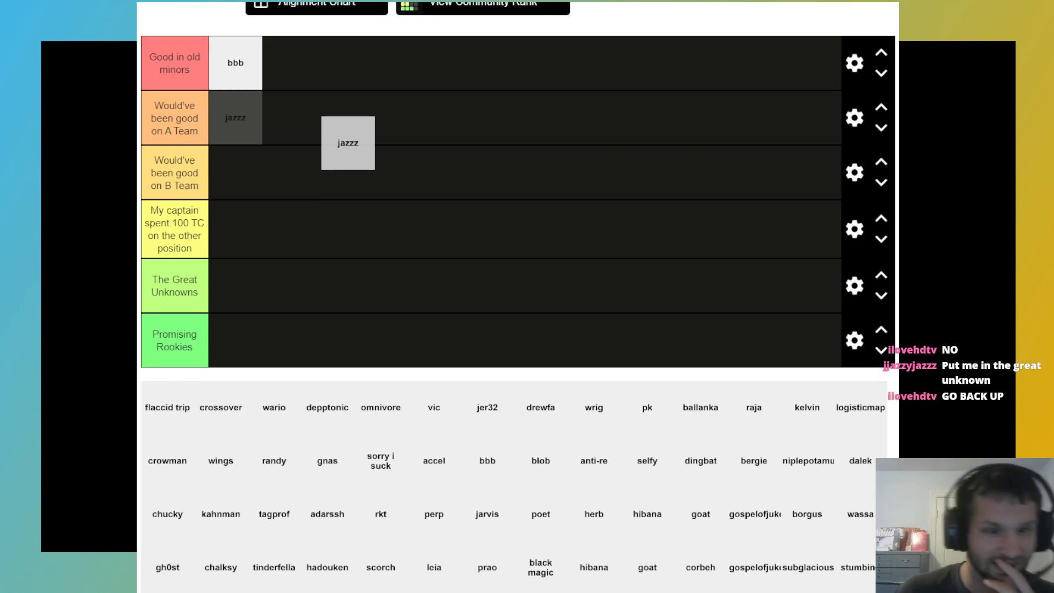
drag(348, 143, 266, 287)
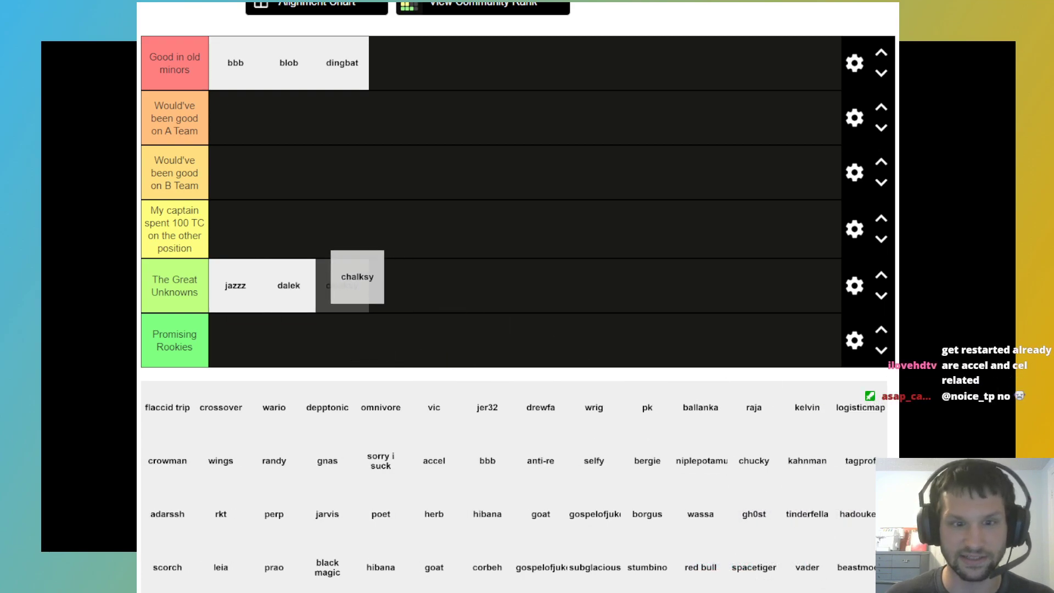
Add chalksy to The Great Unknowns tier
drag(357, 276, 341, 285)
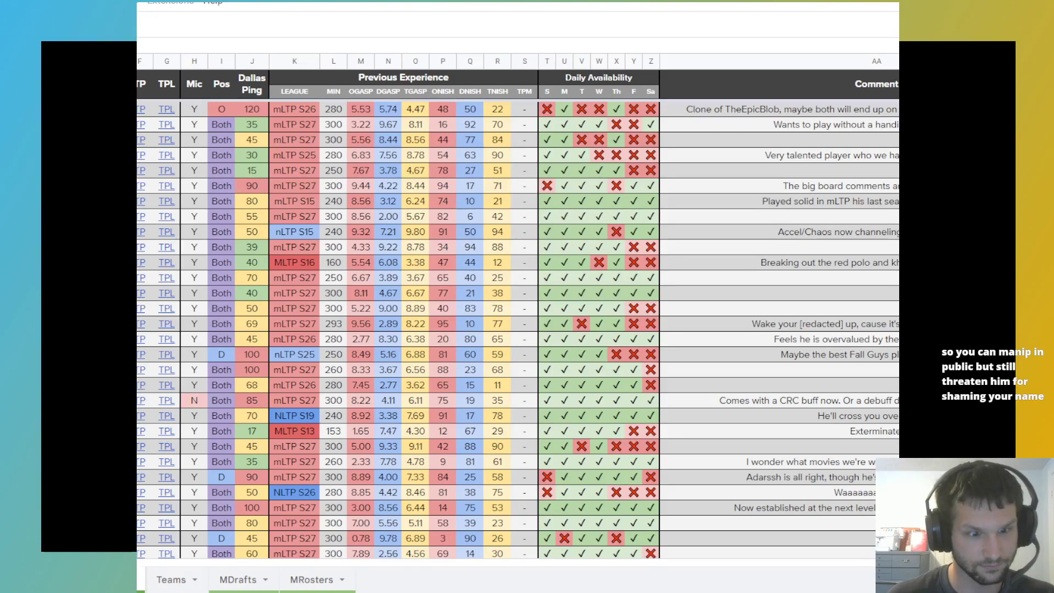
Review the spreadsheet's player stats and return to the tier list
click(469, 461)
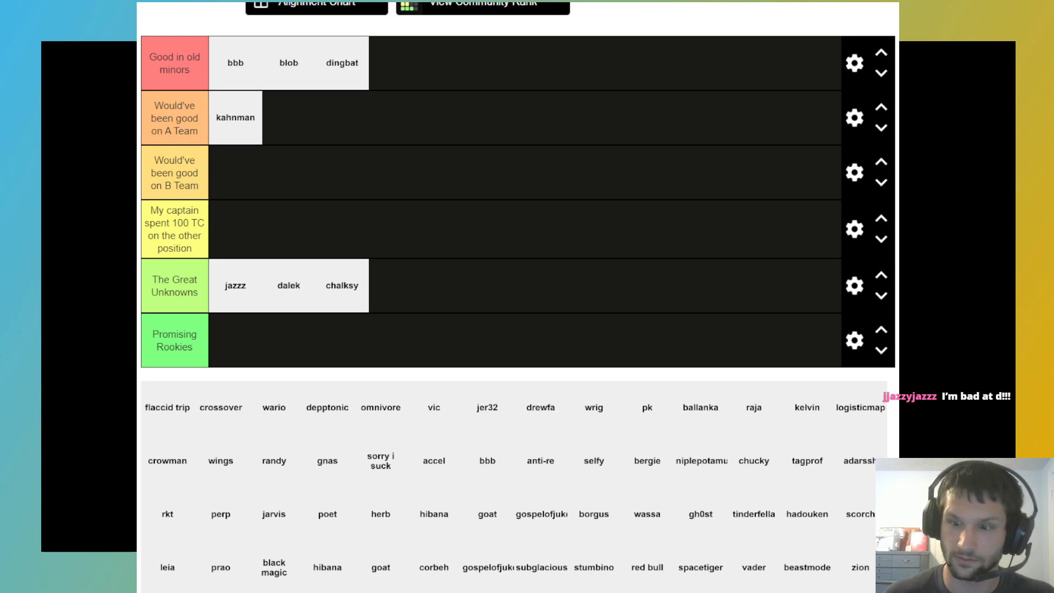
scroll(down, 3)
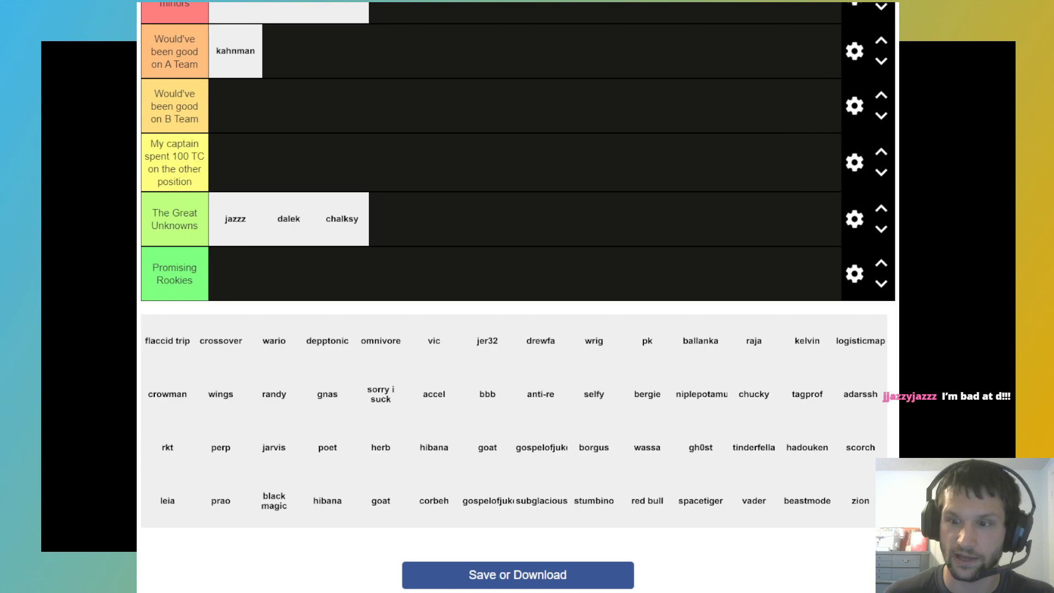
scroll(up, 3)
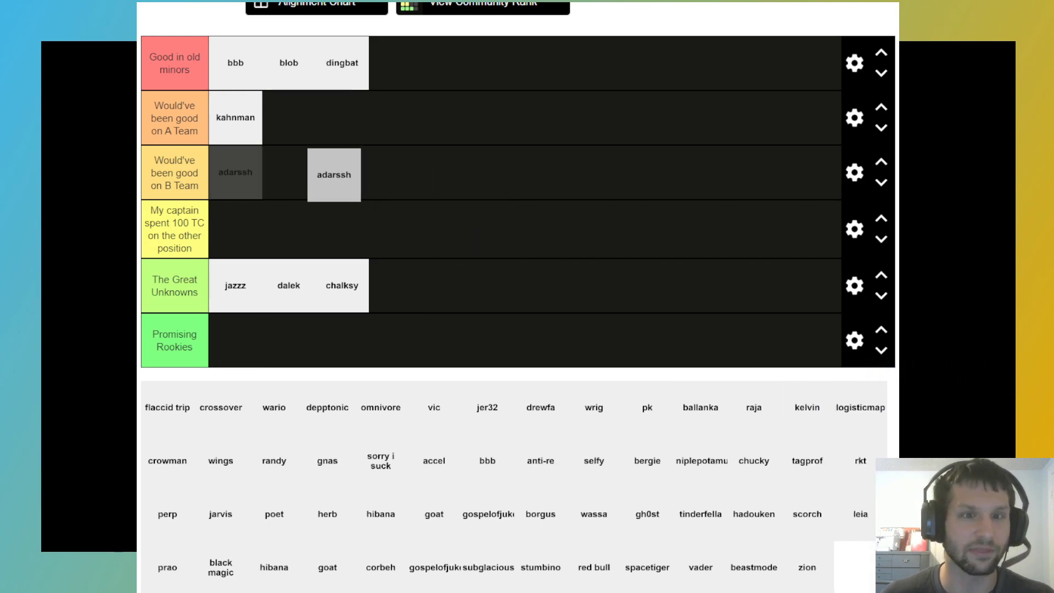
drag(334, 175, 288, 117)
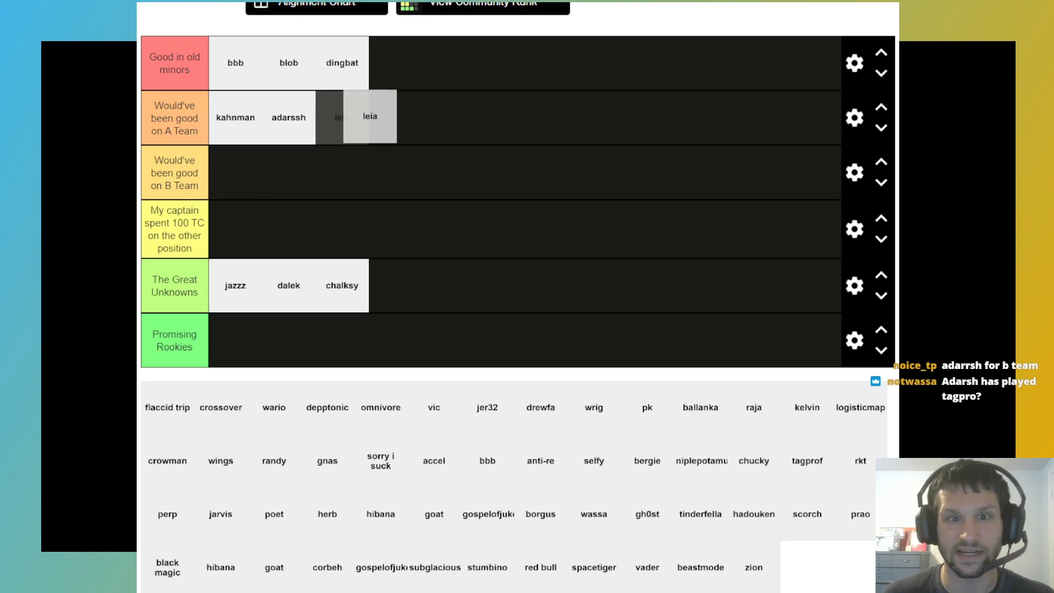
drag(370, 117, 234, 172)
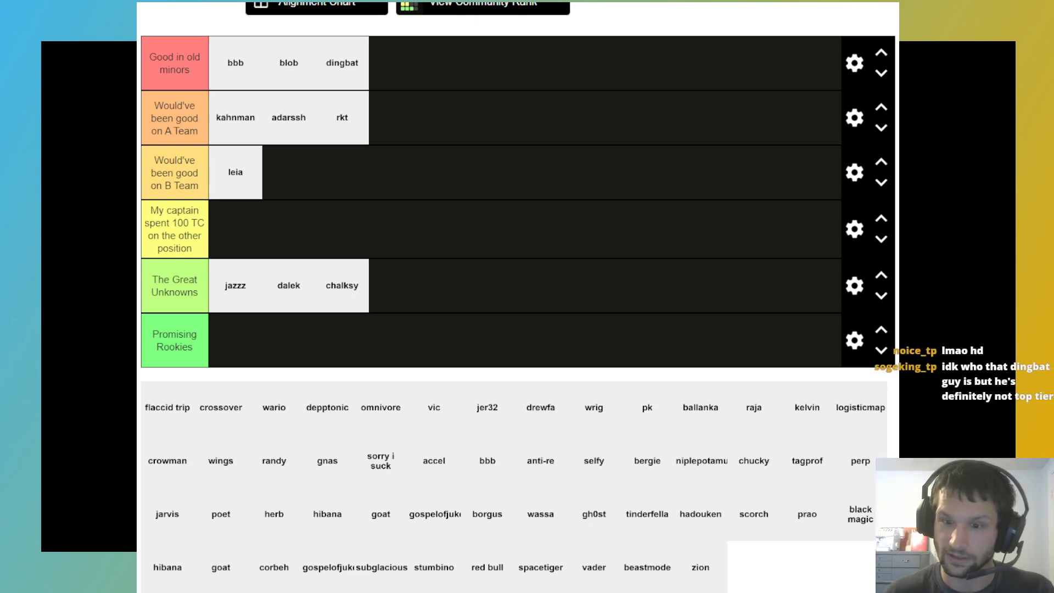
Add chucky to the A Team tier and niplepotamu to Good in old minors
drag(753, 460, 395, 117)
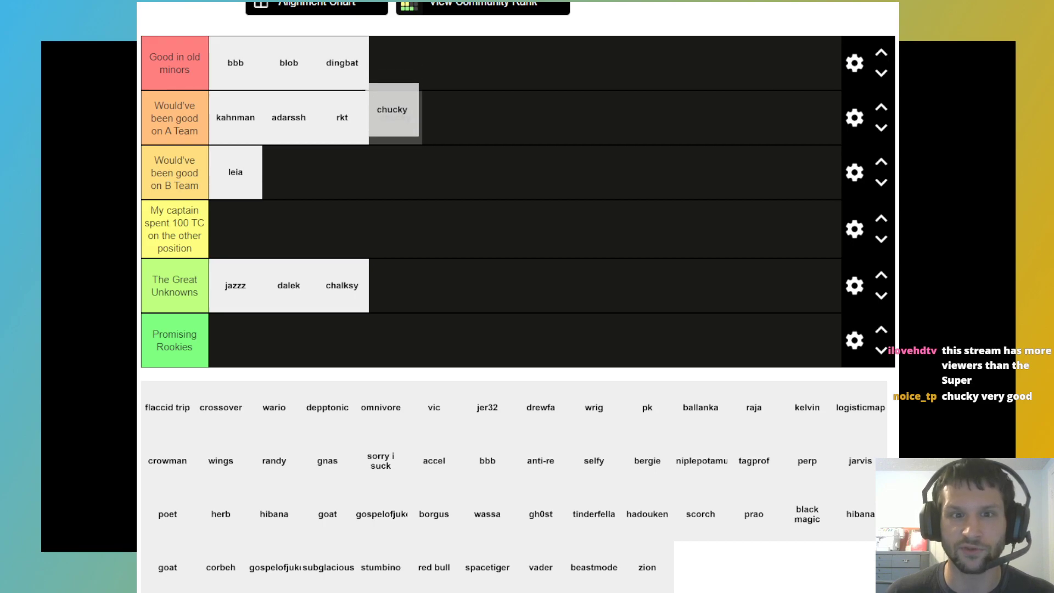
scroll(down, 3)
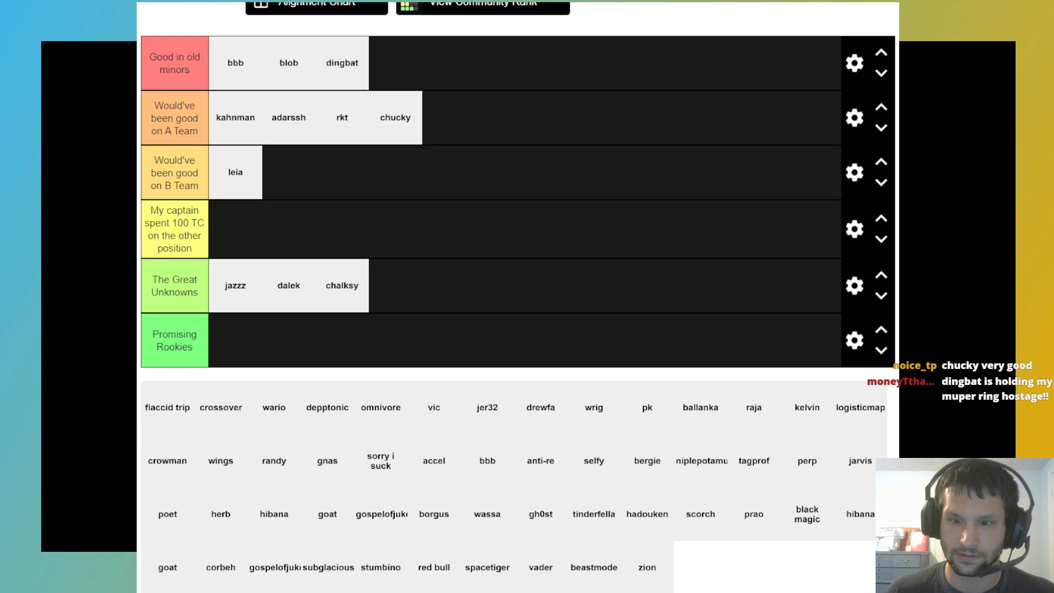
drag(701, 461, 396, 63)
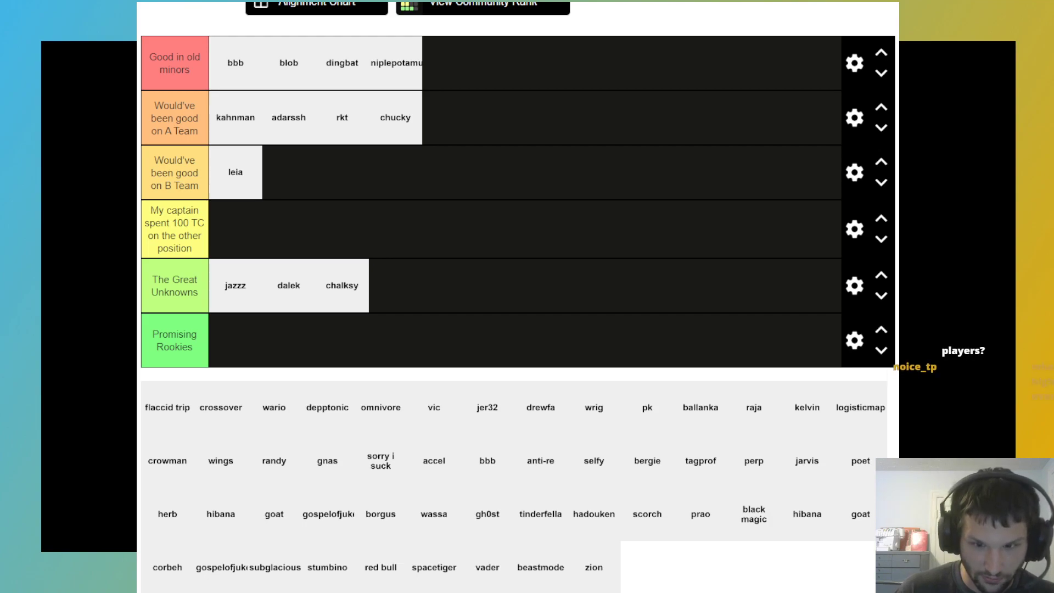
Settle herb in Good in old minors after trying it in the A Team tier
scroll(down, 3)
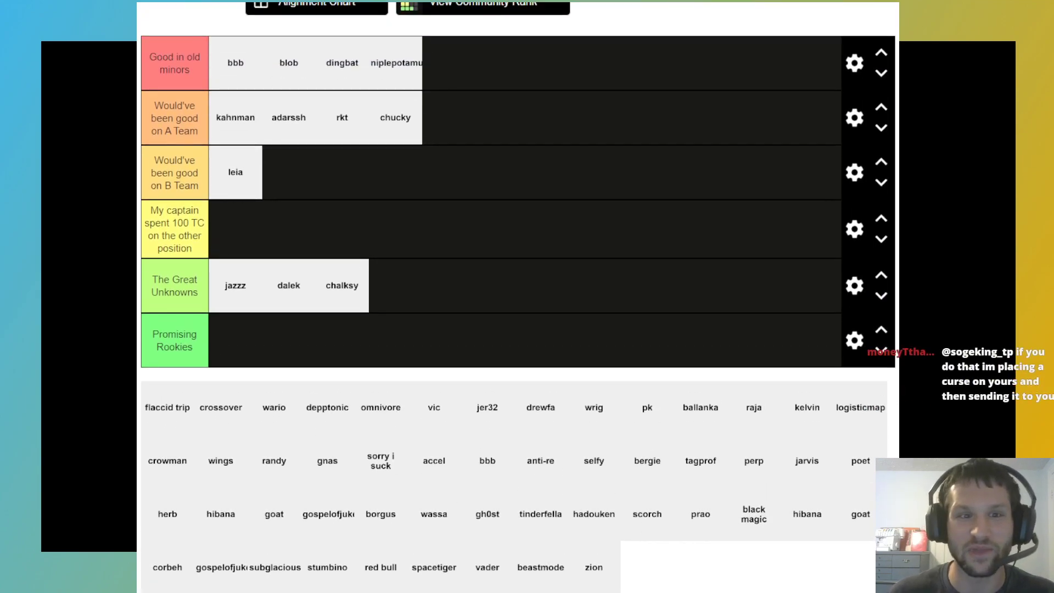
scroll(down, 3)
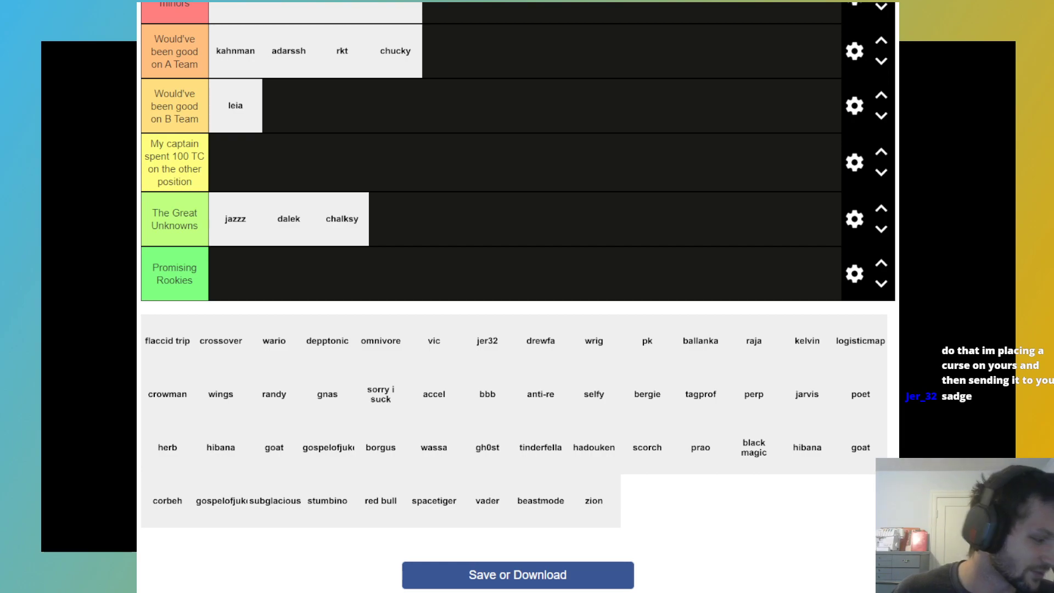
scroll(down, 3)
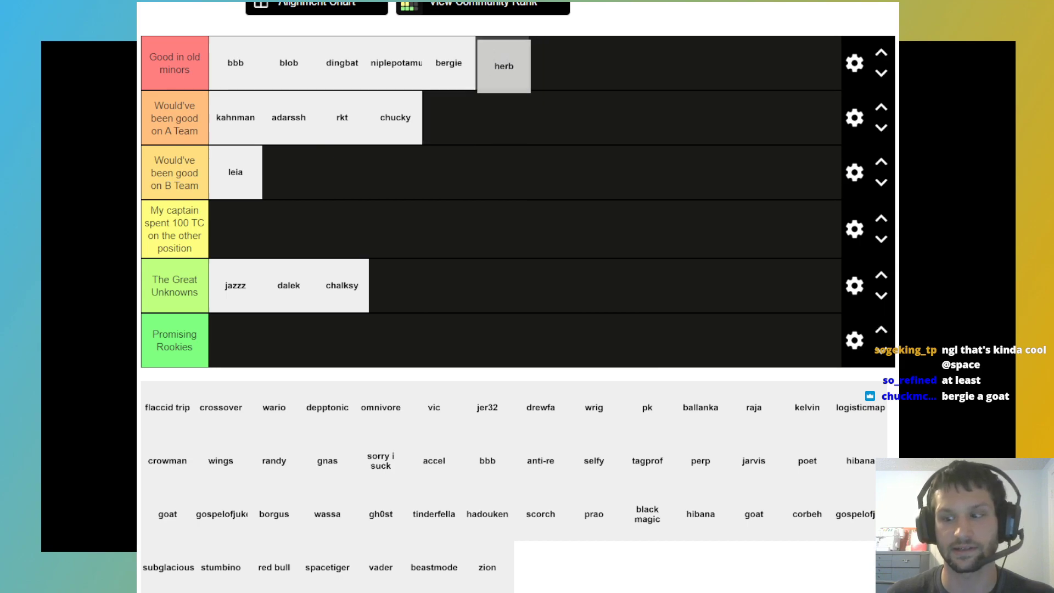
drag(503, 65, 463, 108)
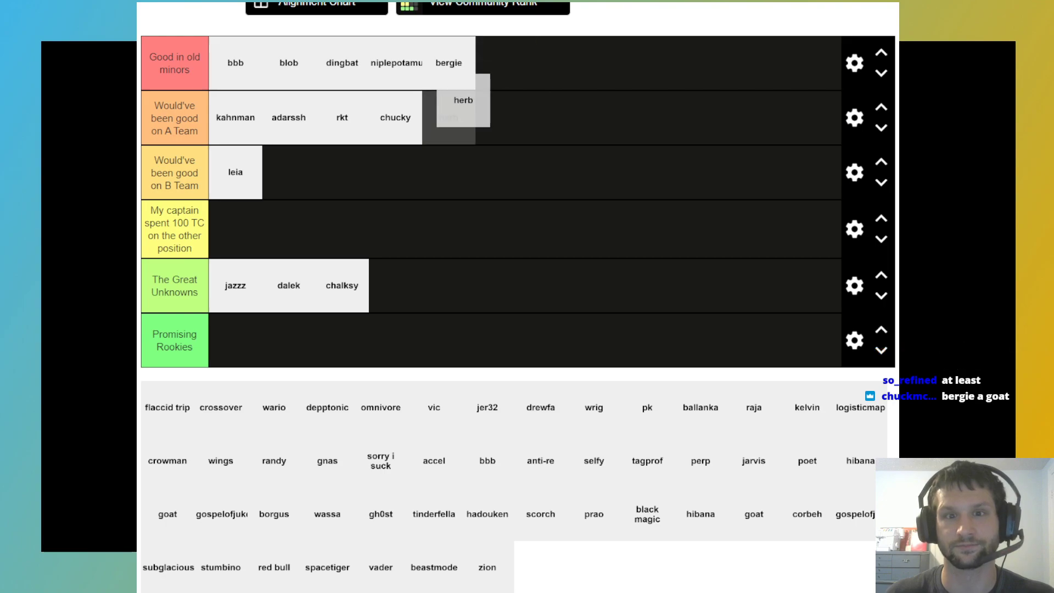
drag(463, 117, 501, 63)
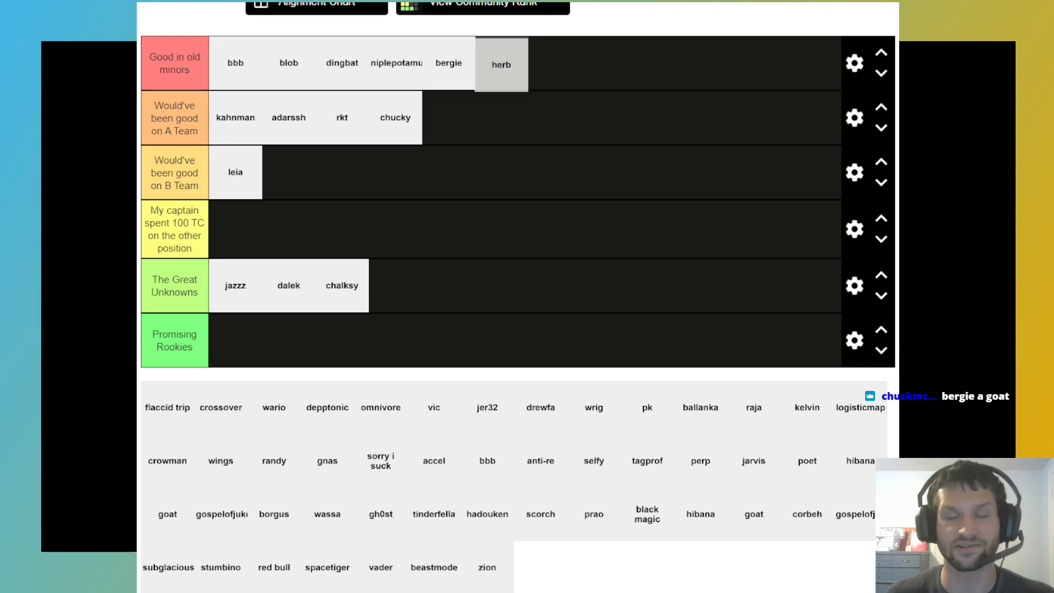
drag(500, 64, 500, 82)
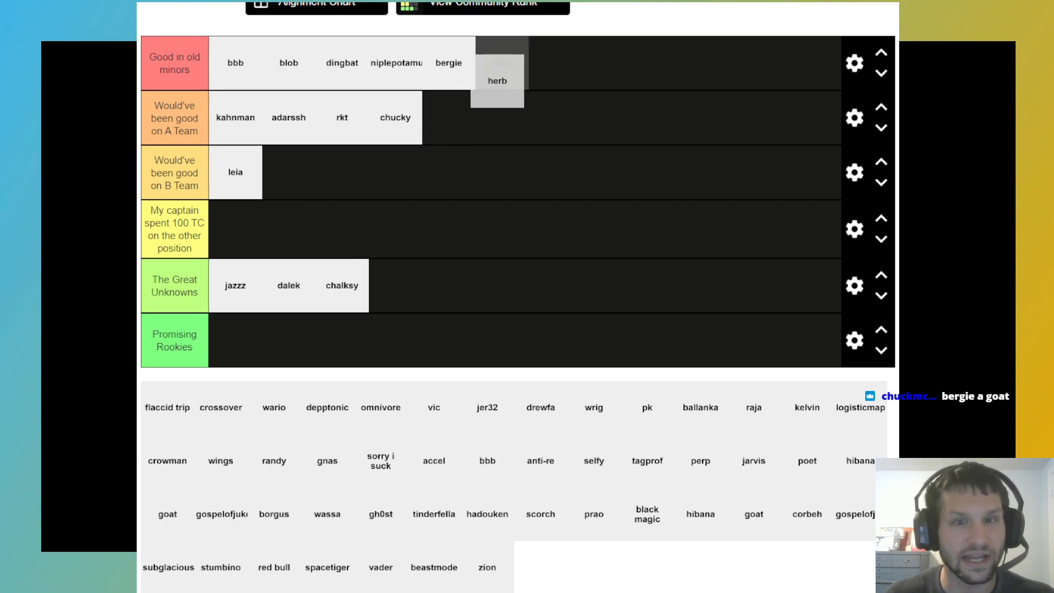
drag(498, 81, 457, 115)
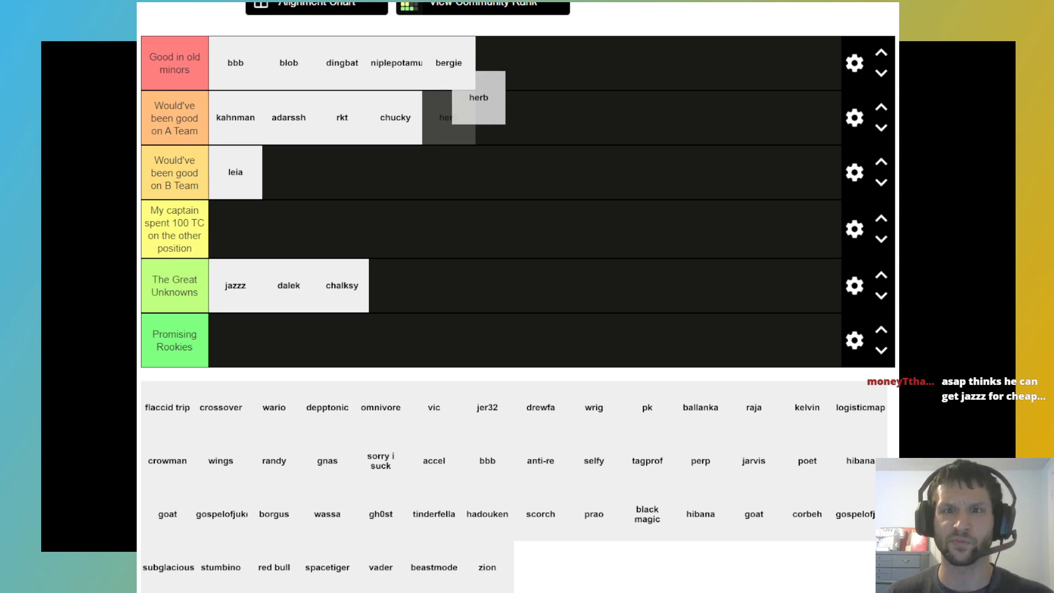
drag(479, 98, 444, 116)
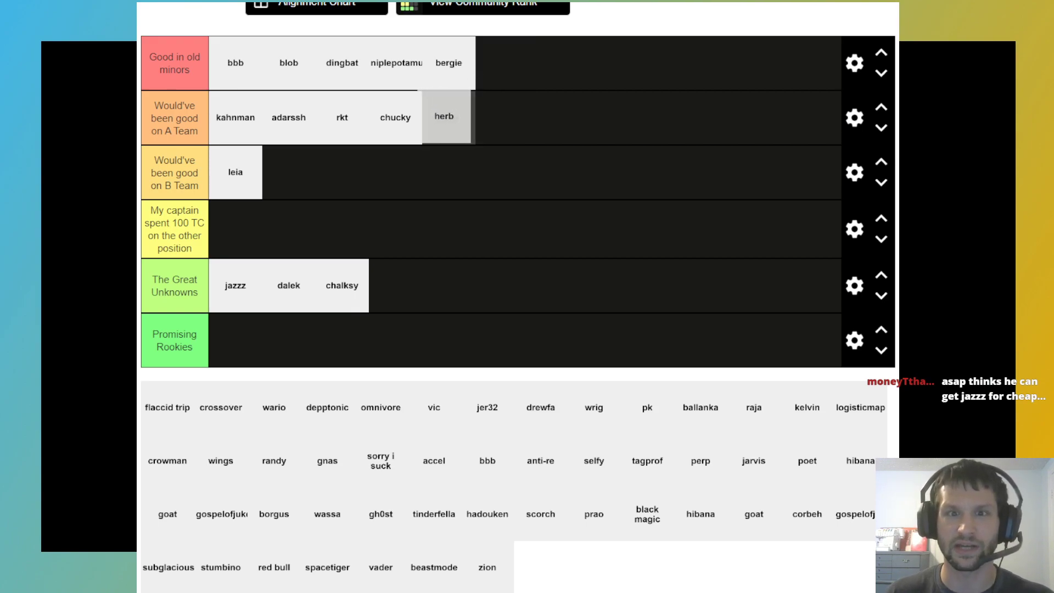
drag(444, 116, 503, 63)
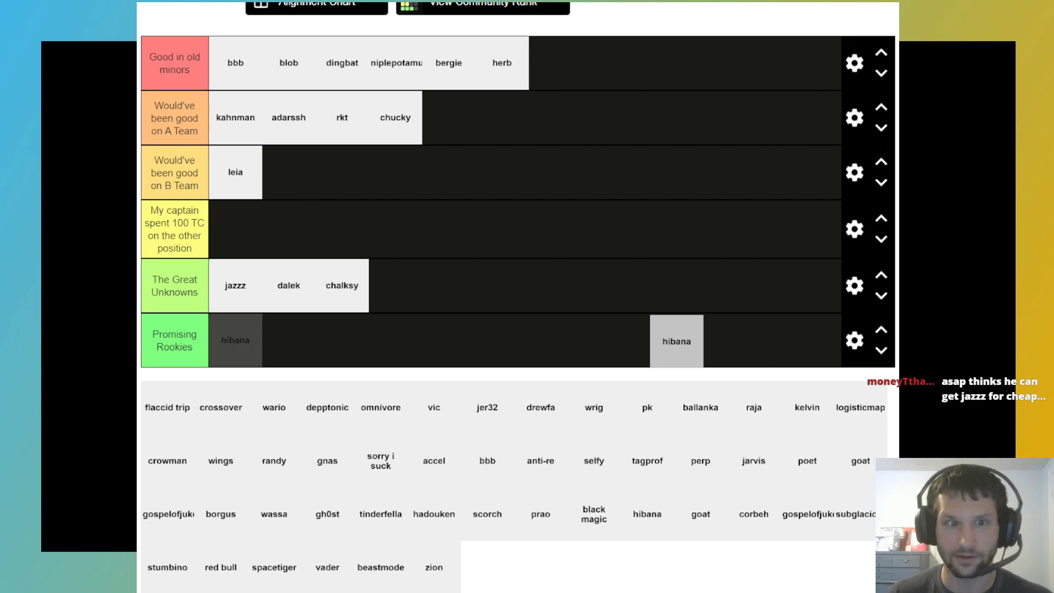
Add hibana and jarvis to A Team, and goat and gospelofjuke to B Team
drag(677, 341, 448, 117)
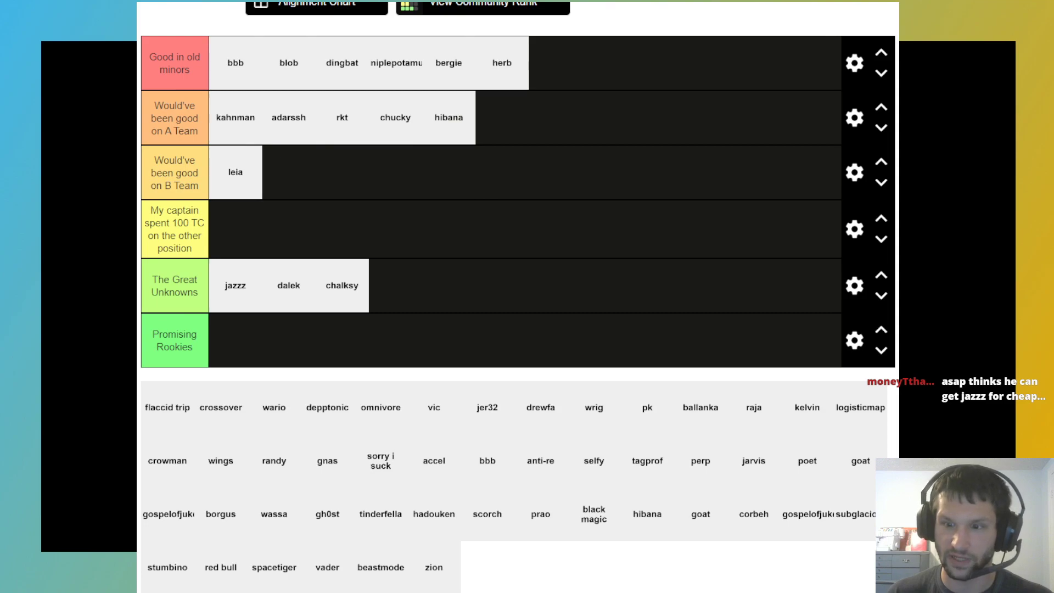
drag(754, 461, 501, 117)
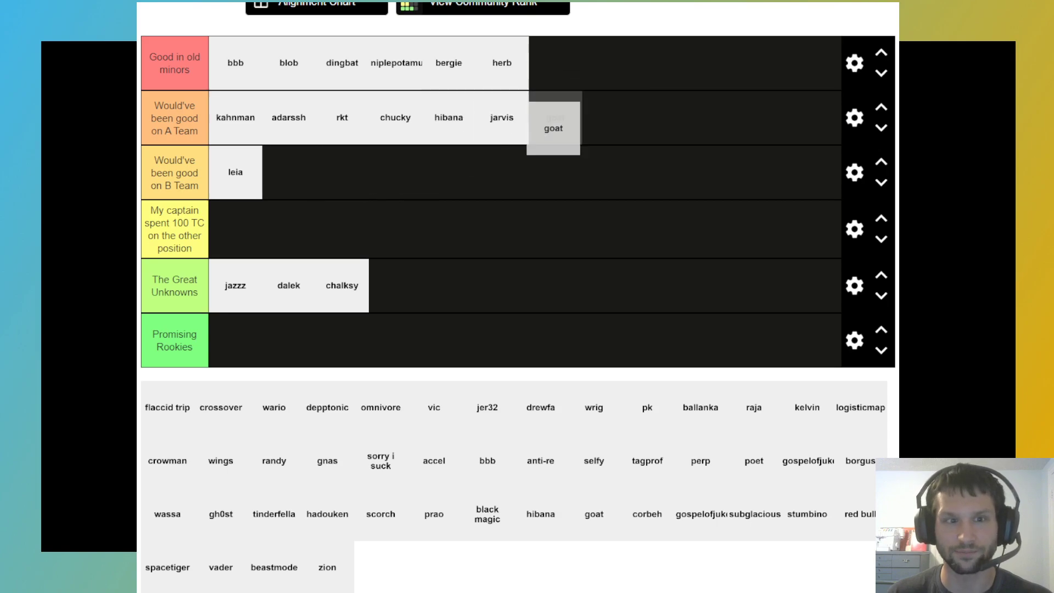
drag(554, 128, 288, 171)
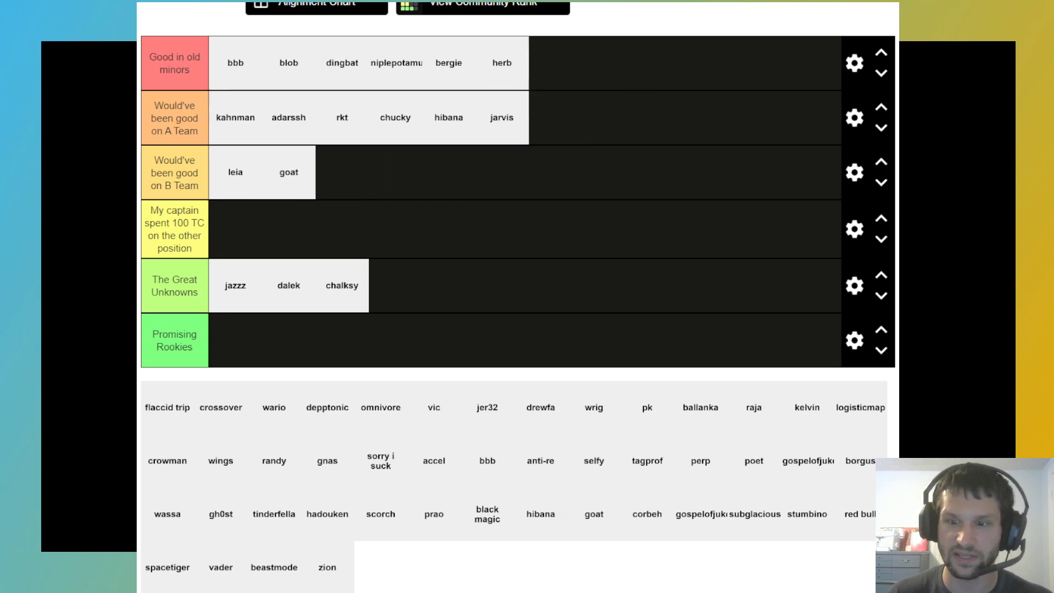
drag(808, 461, 553, 125)
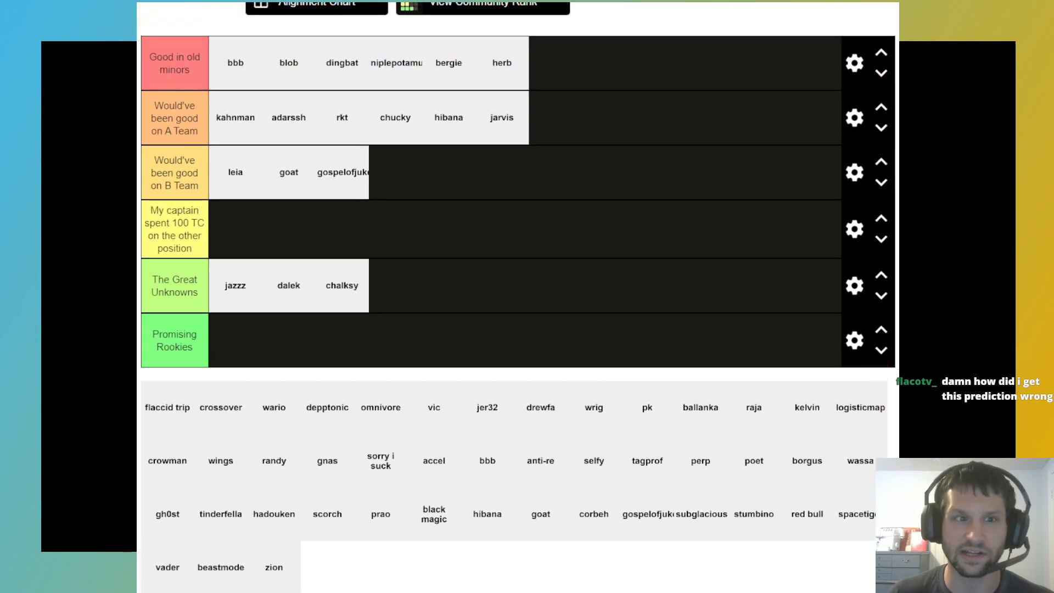
Move black magic from the player pool into the B Team tier
scroll(down, 3)
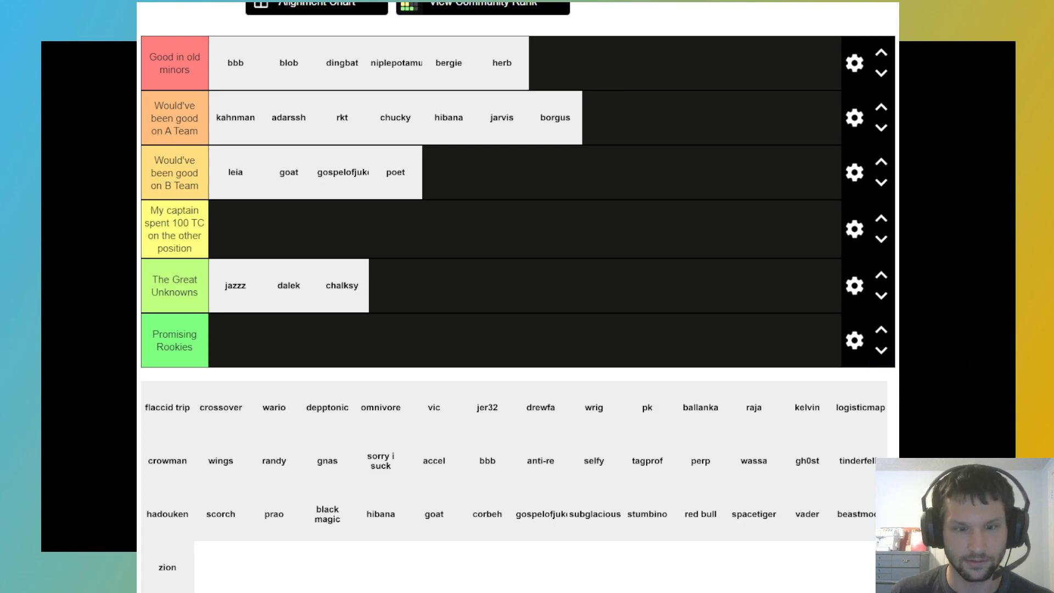
drag(326, 514, 434, 172)
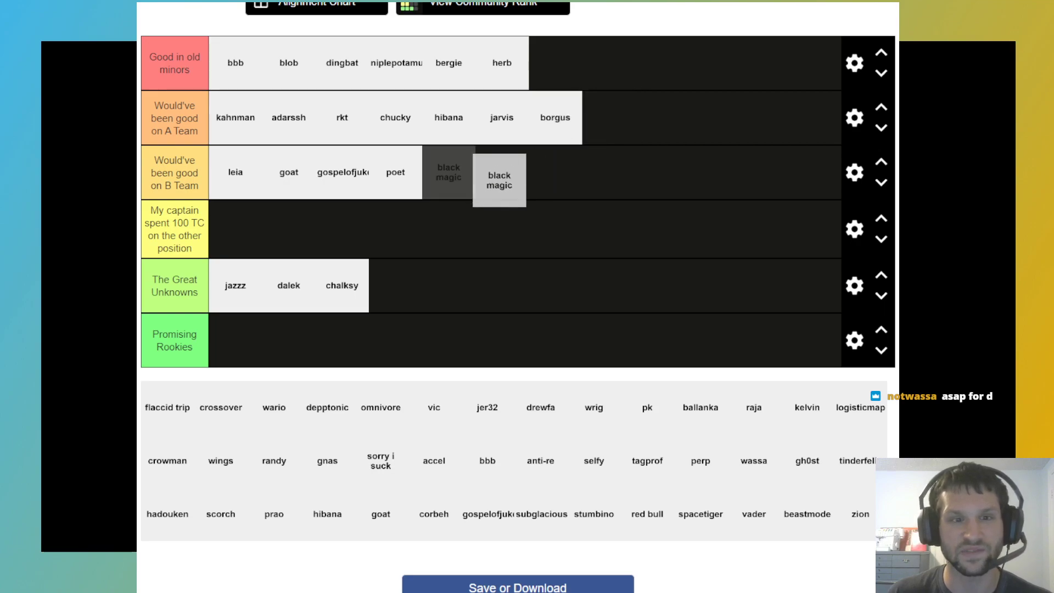
drag(499, 179, 599, 118)
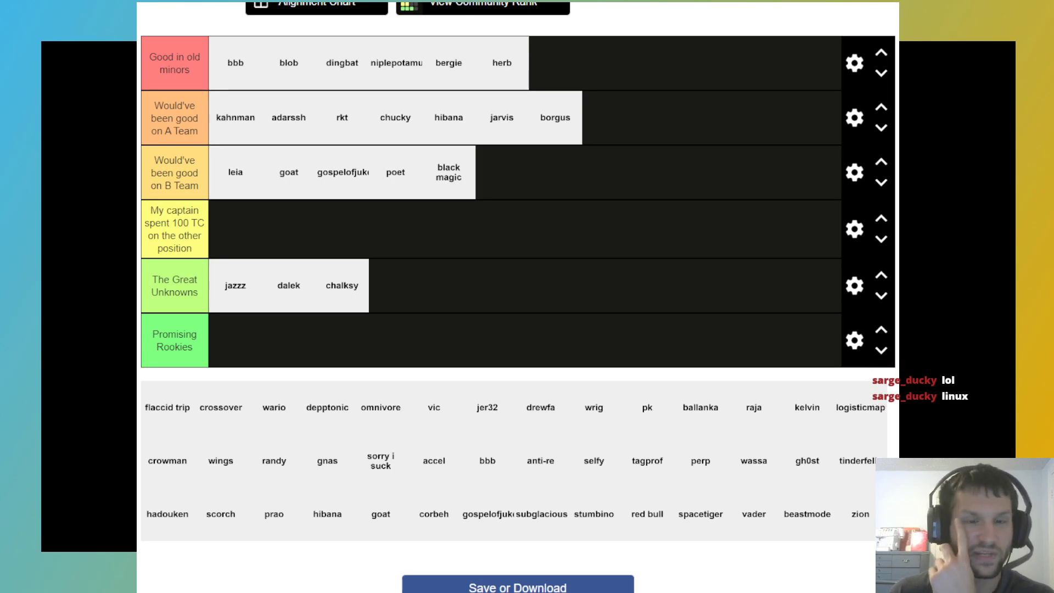
Place red bull, stumbino (from 100 TC) and scorch into Promising Rookies
scroll(down, 3)
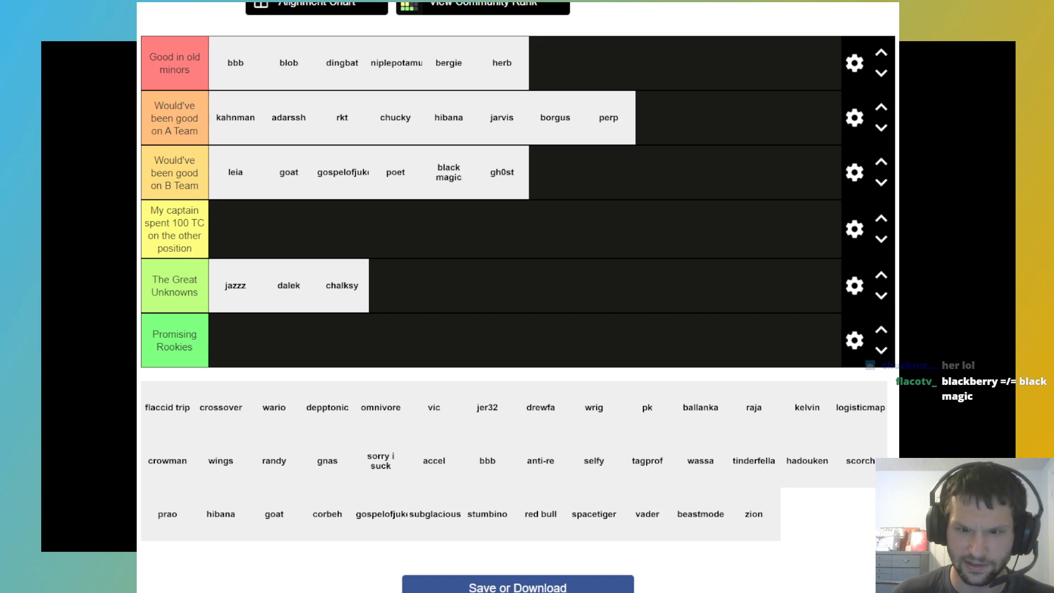
drag(539, 514, 235, 339)
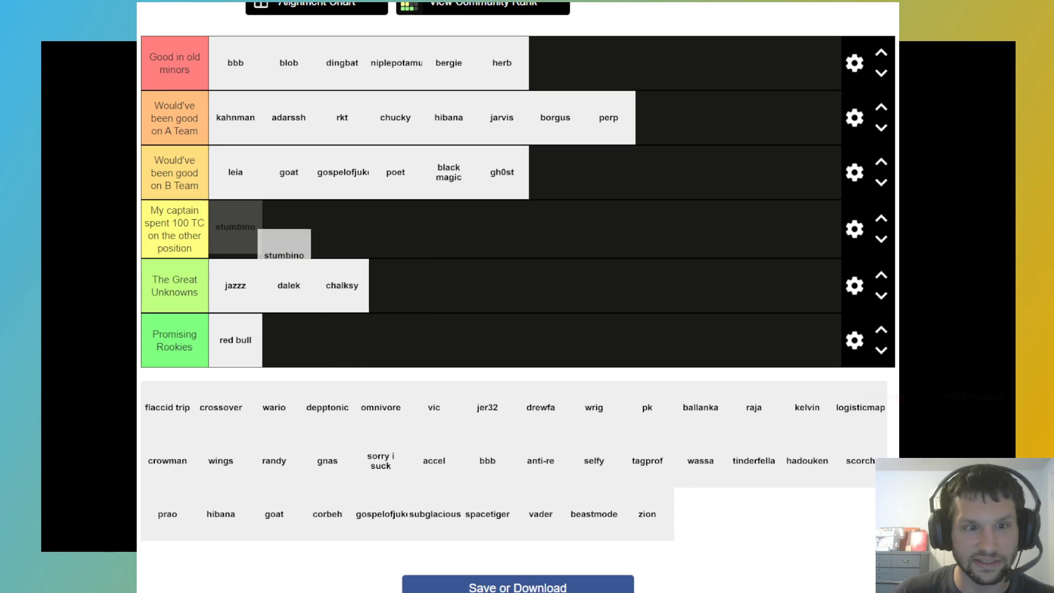
drag(282, 249, 441, 266)
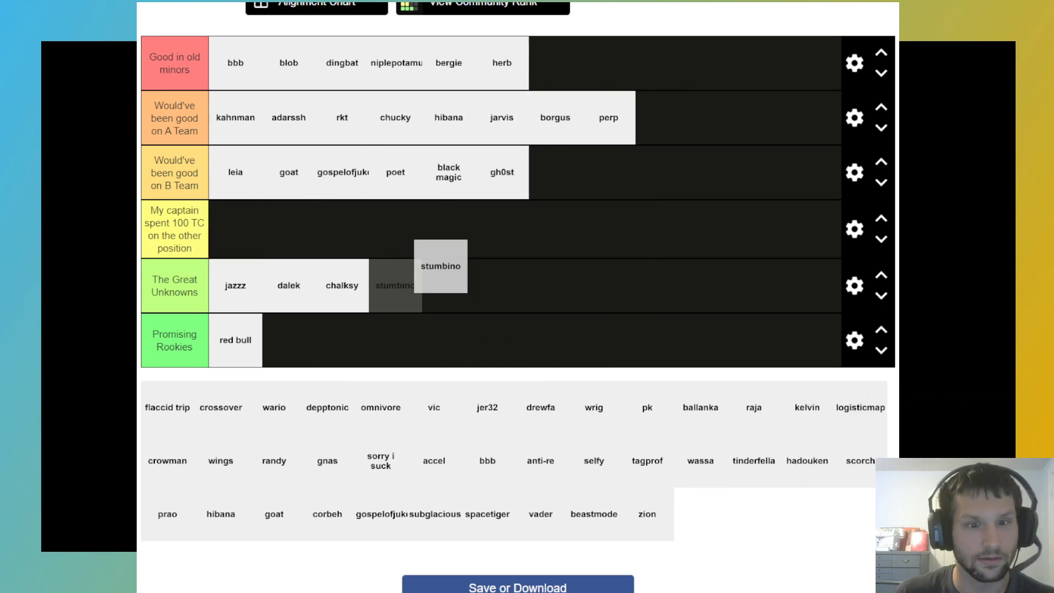
drag(440, 266, 288, 339)
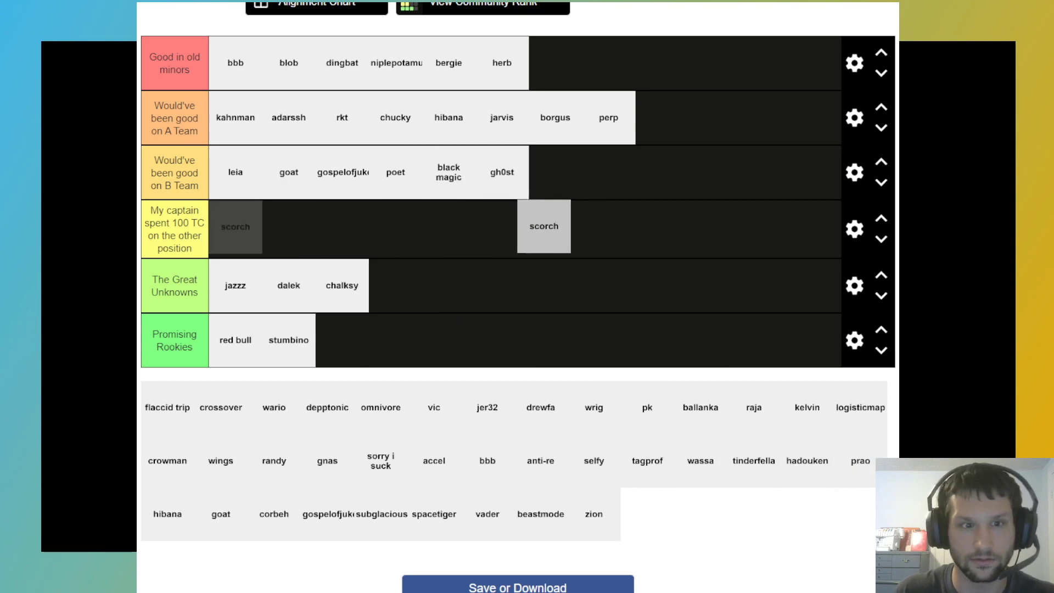
drag(543, 226, 341, 339)
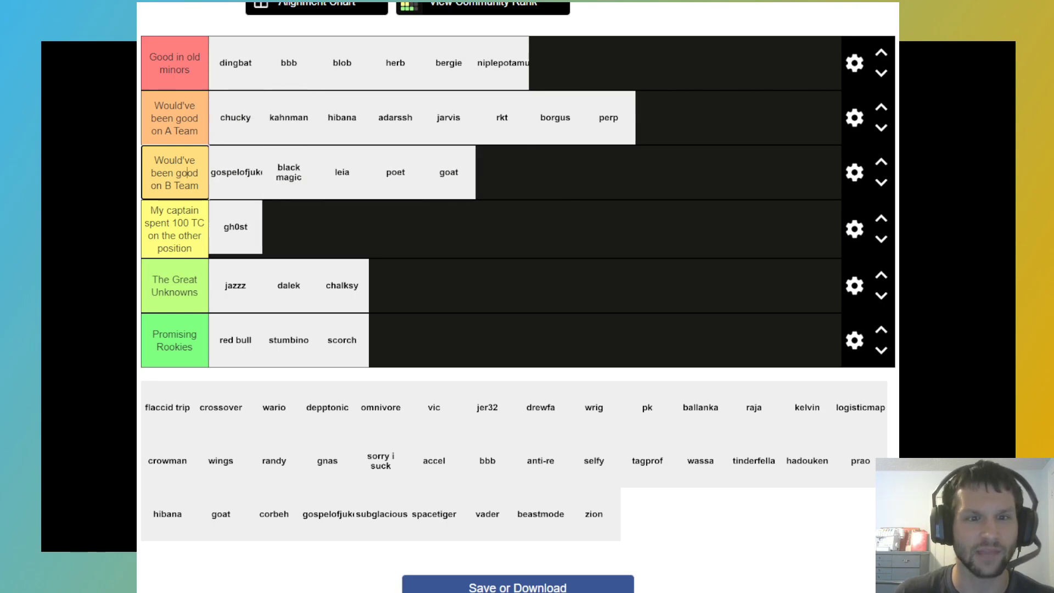
Move gh0st to the front of B Team and add zion from the pool to its end
drag(236, 226, 235, 172)
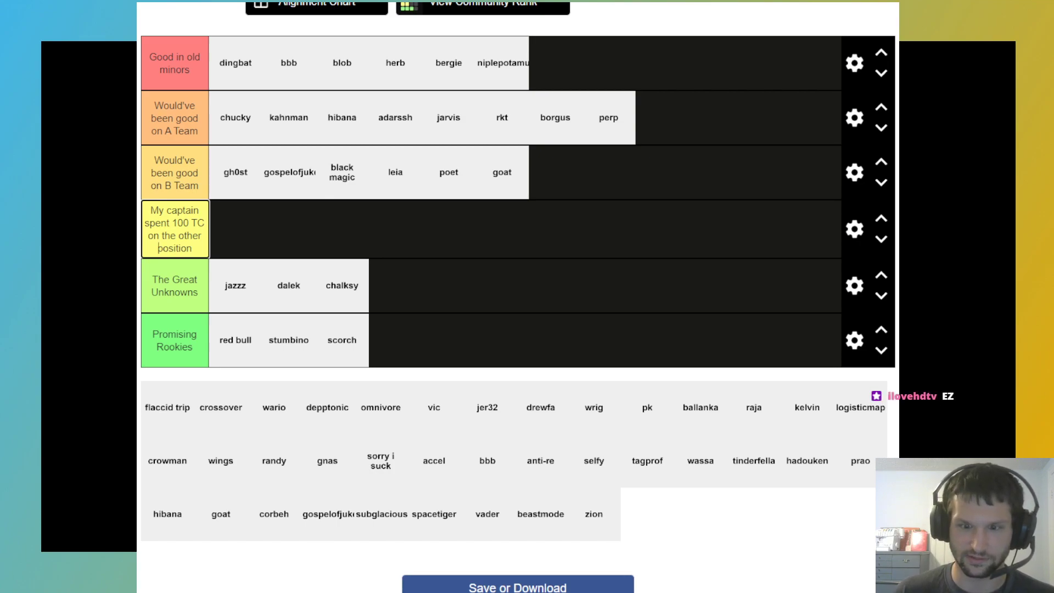
drag(593, 514, 236, 227)
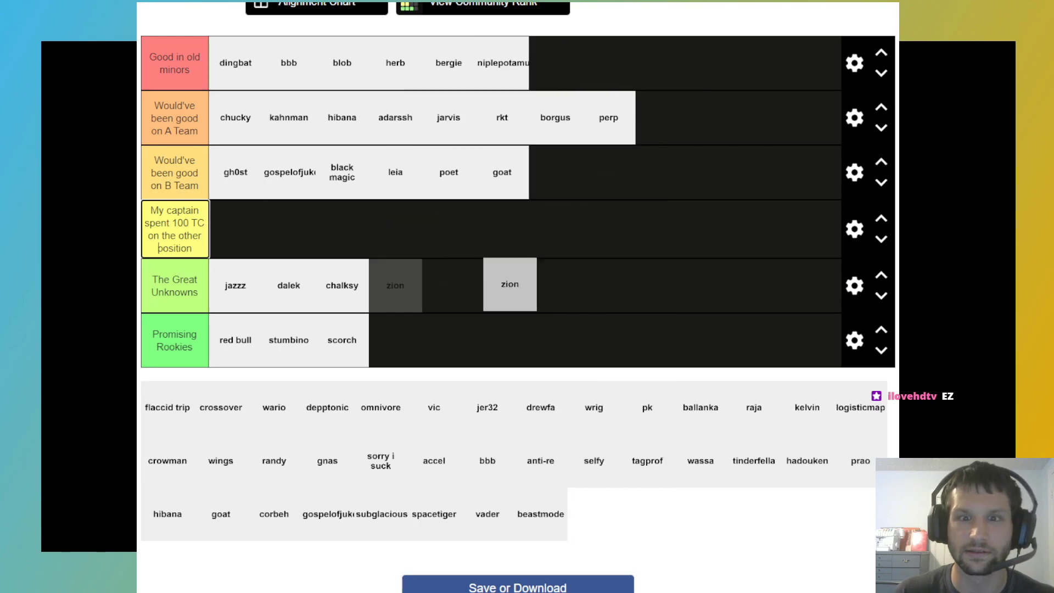
drag(509, 283, 554, 172)
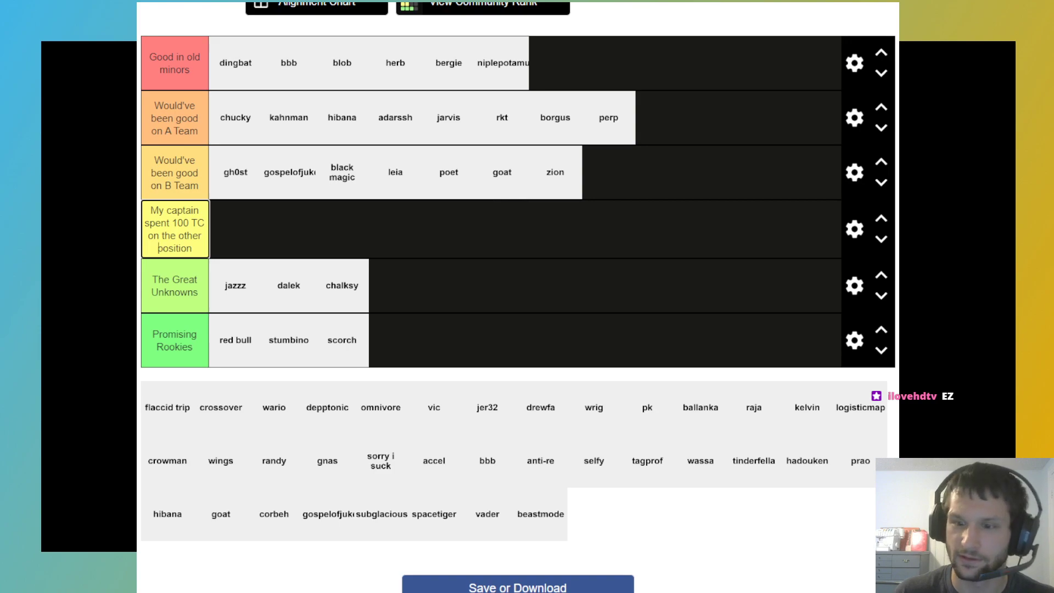